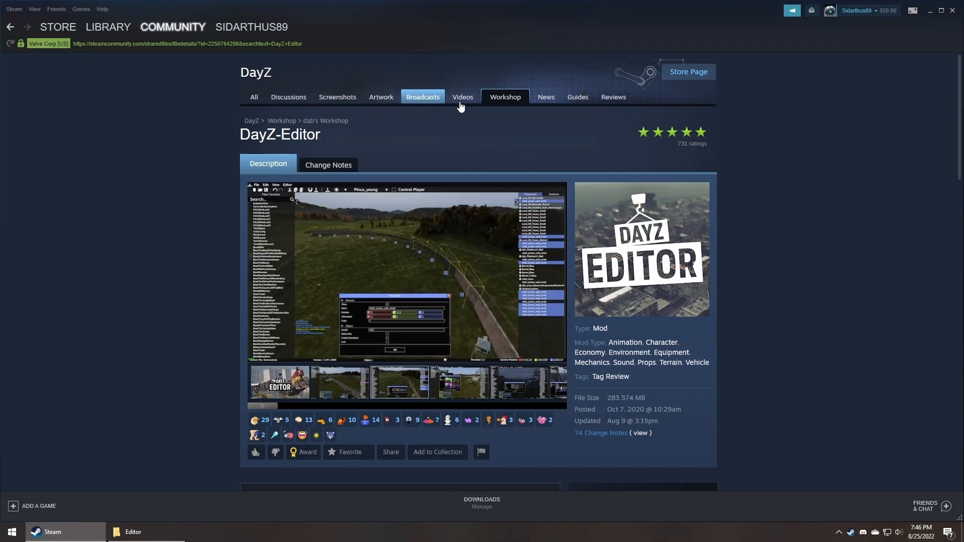
Step: Minimize Steam and launch DayZ from its desktop shortcut
{"action": "left_click", "coordinate": [935, 10]}
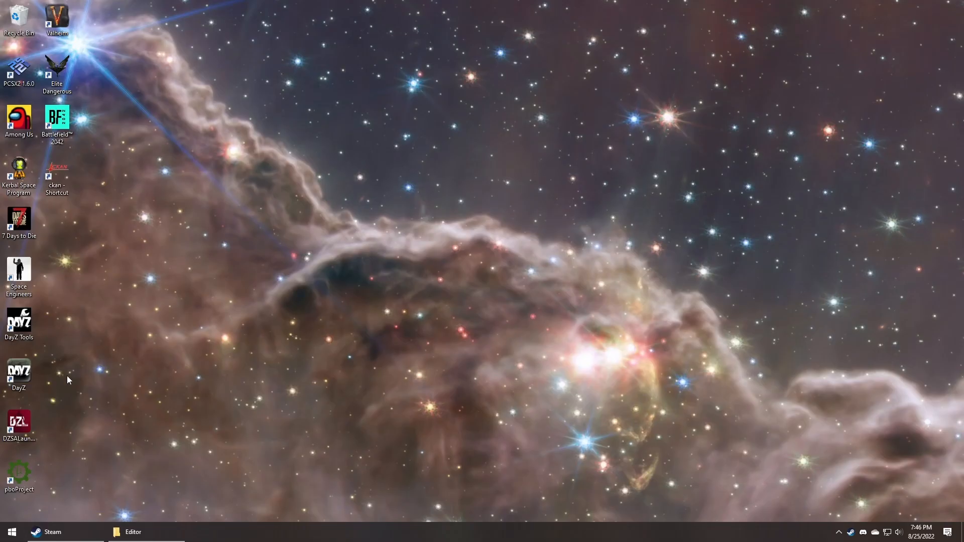
{"action": "double_click", "coordinate": [19, 375]}
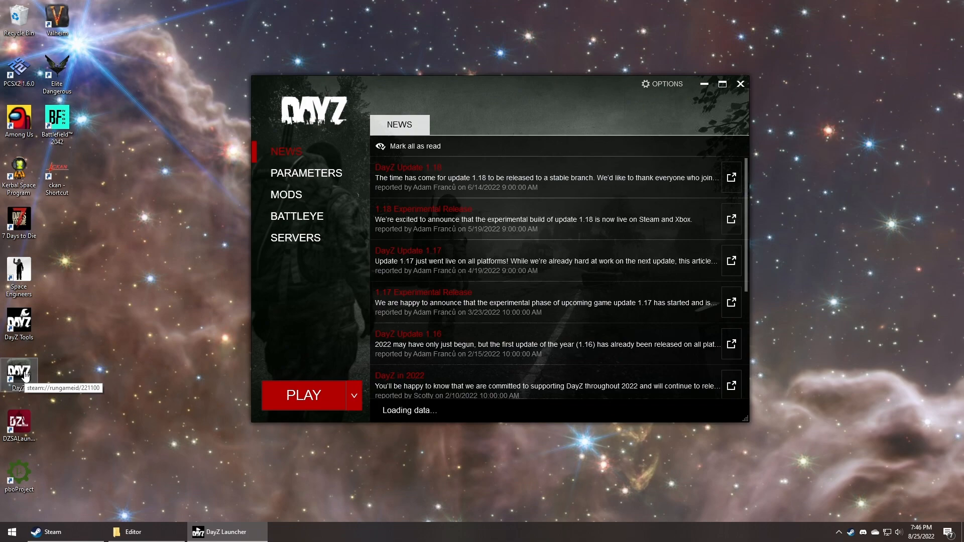
Step: Check the loaded mods, play DayZ, and open the editor on ChernarusPlus
{"action": "left_click", "coordinate": [285, 194]}
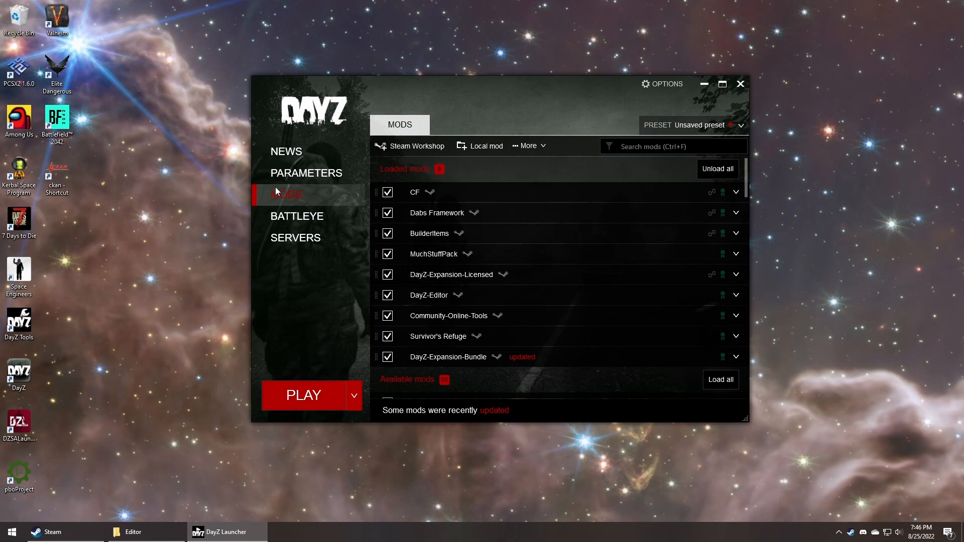
{"action": "mouse_move", "coordinate": [368, 287]}
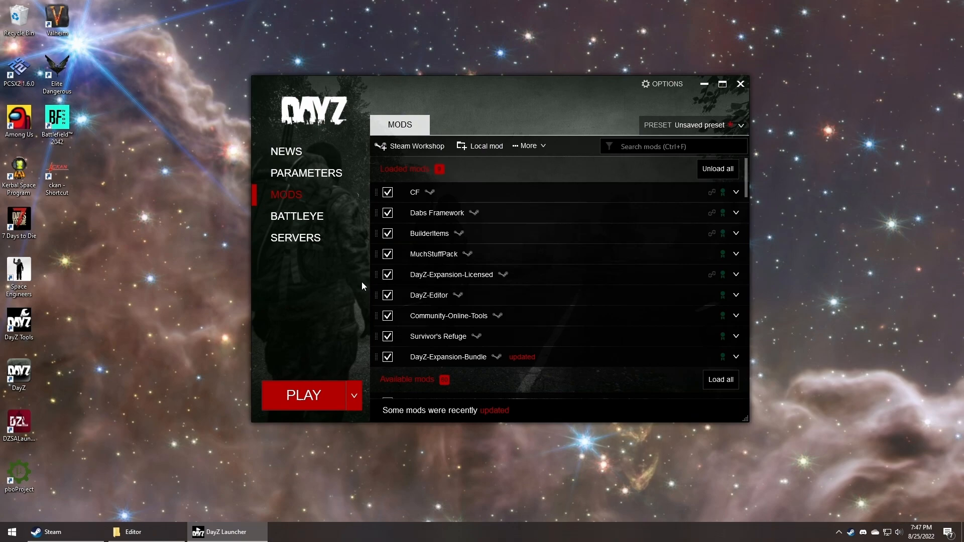
{"action": "left_click", "coordinate": [302, 395]}
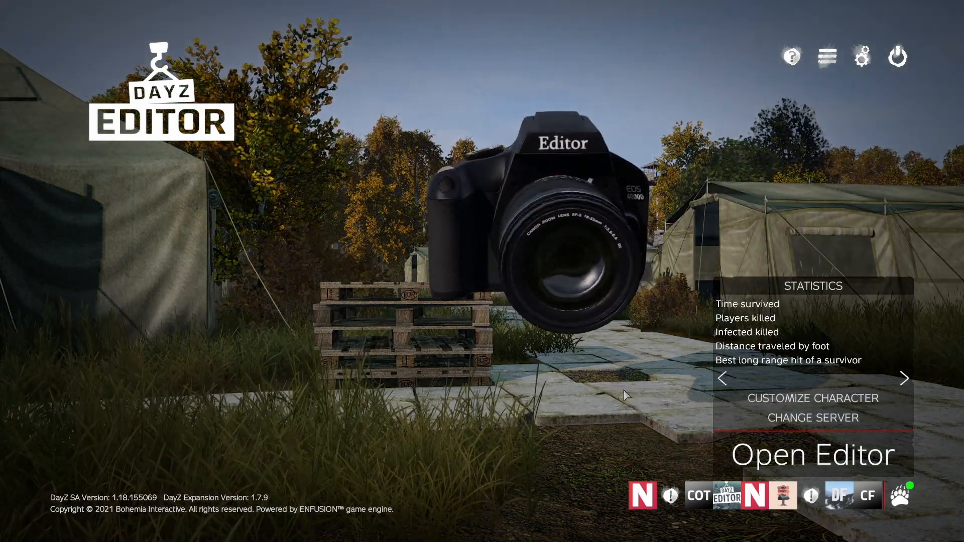
{"action": "left_click", "coordinate": [811, 455]}
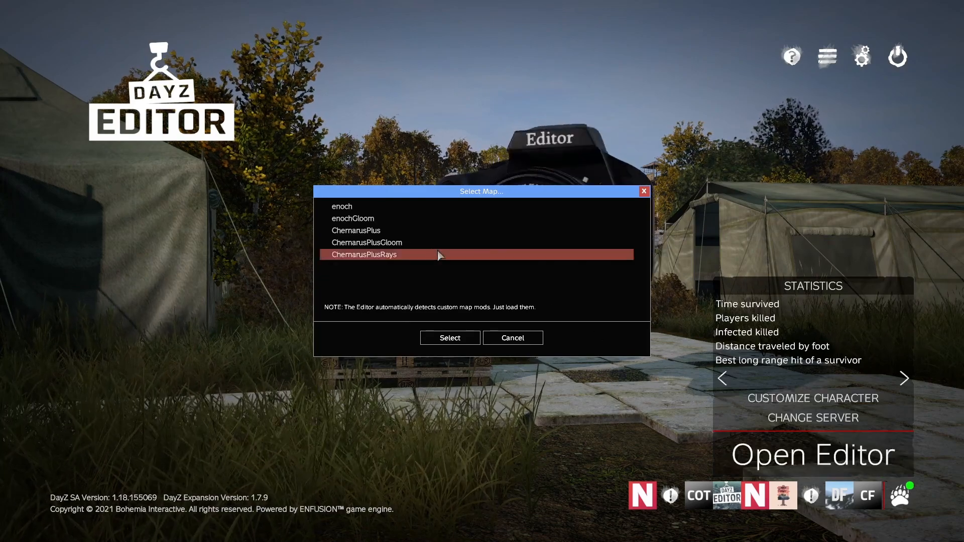
{"action": "left_click", "coordinate": [356, 230]}
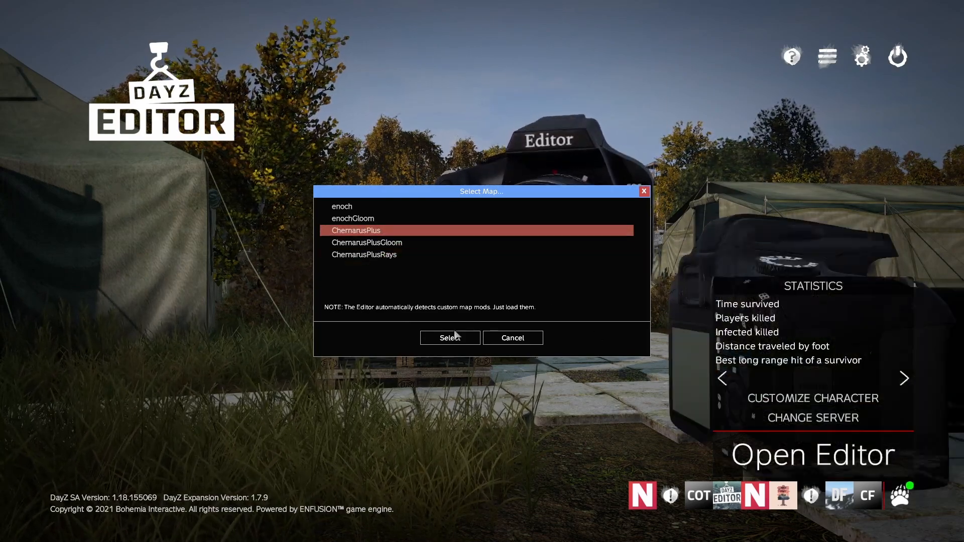
{"action": "left_click", "coordinate": [449, 337]}
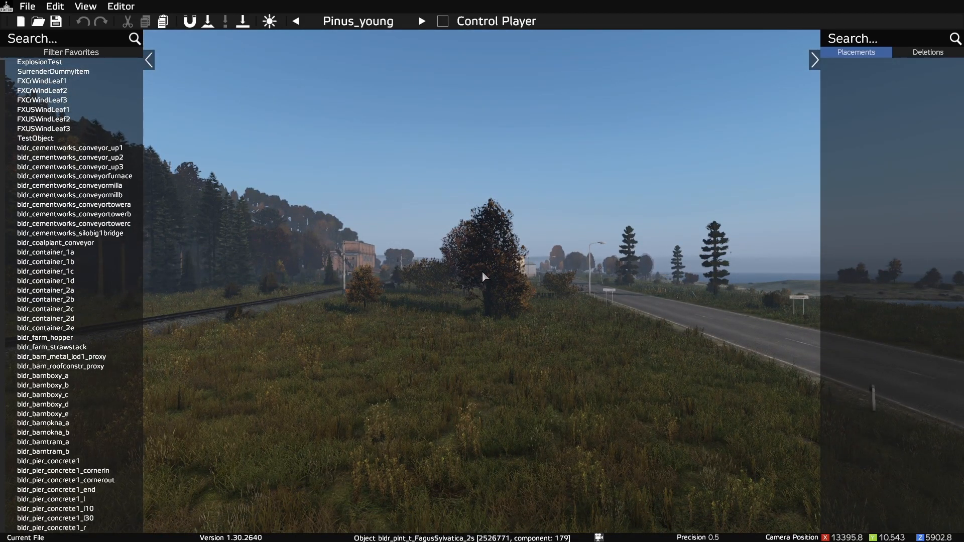
{"action": "mouse_move", "coordinate": [362, 204]}
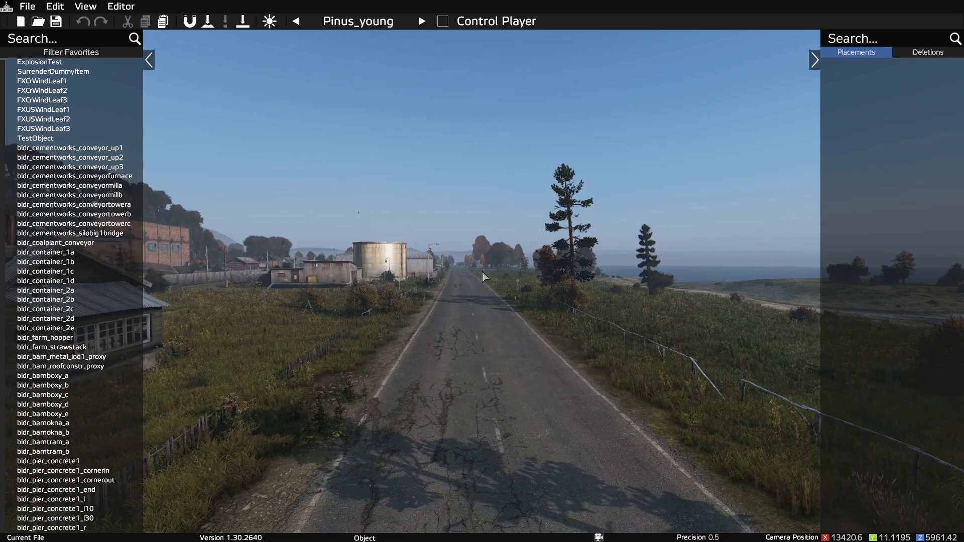
{"action": "mouse_move", "coordinate": [507, 243]}
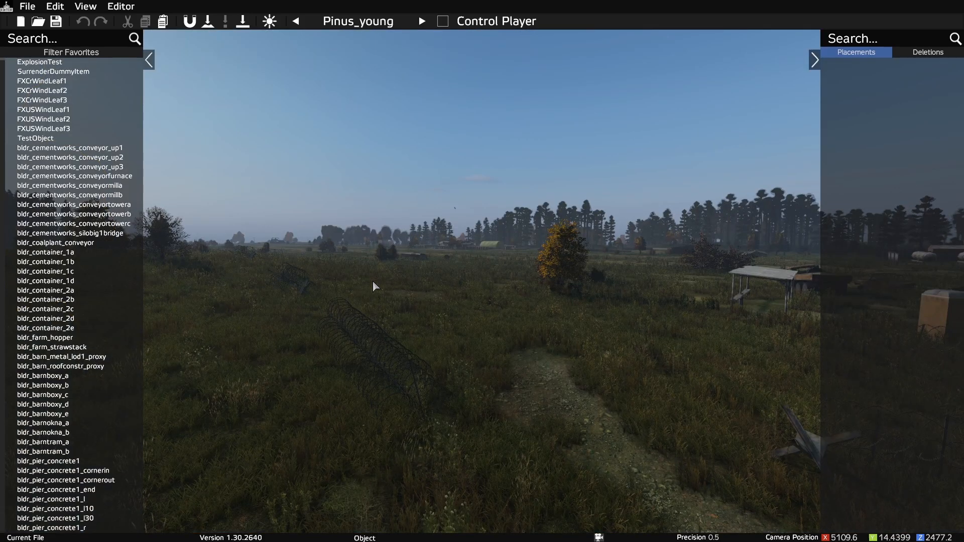
{"action": "left_click", "coordinate": [121, 6]}
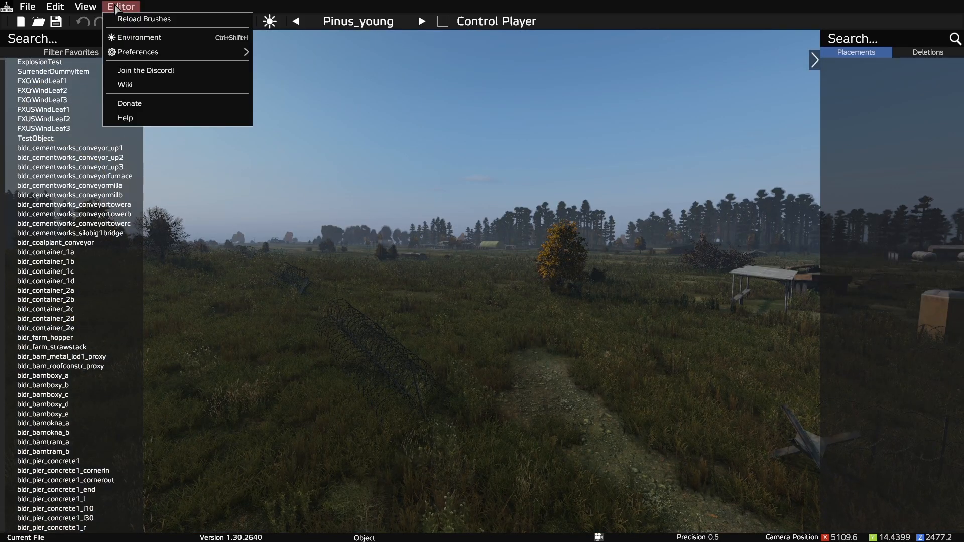
{"action": "left_click", "coordinate": [139, 36]}
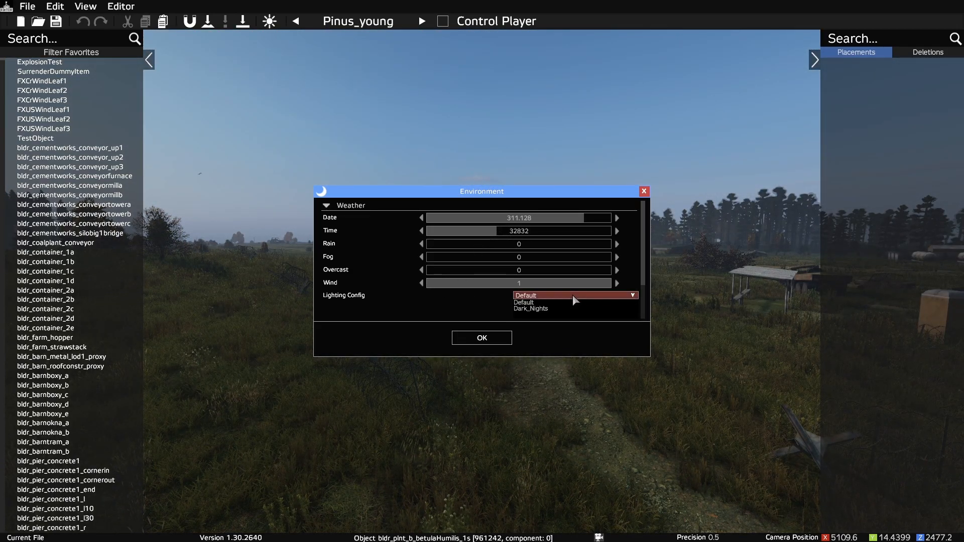
{"action": "left_click", "coordinate": [523, 302]}
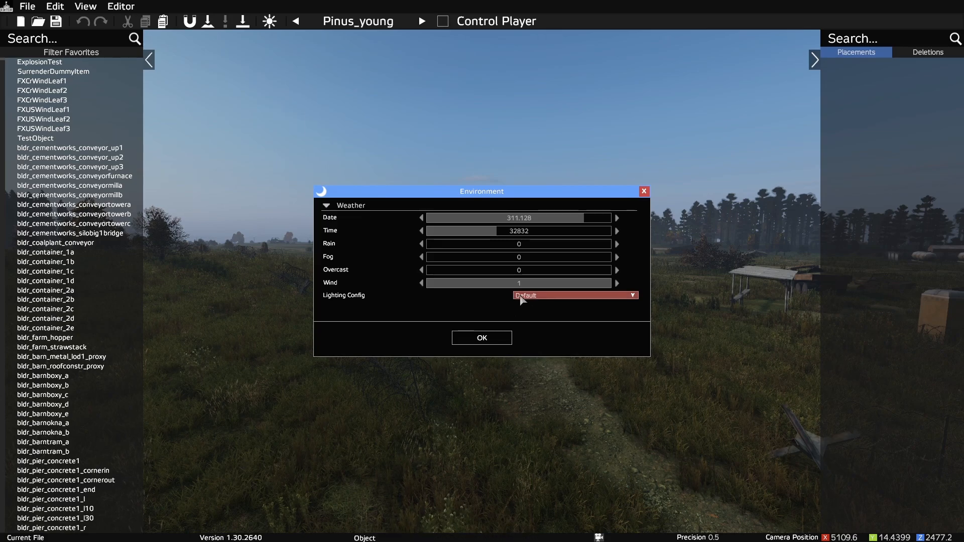
{"action": "left_click", "coordinate": [481, 338]}
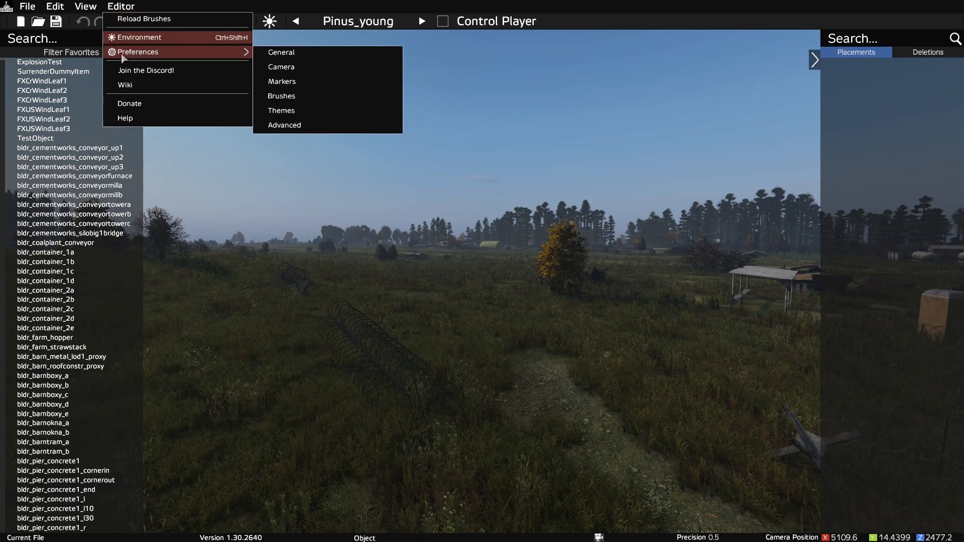
Step: Review General, Camera, Brushes and Advanced preferences, keeping loot file MapGroupProto.xml
{"action": "left_click", "coordinate": [281, 52]}
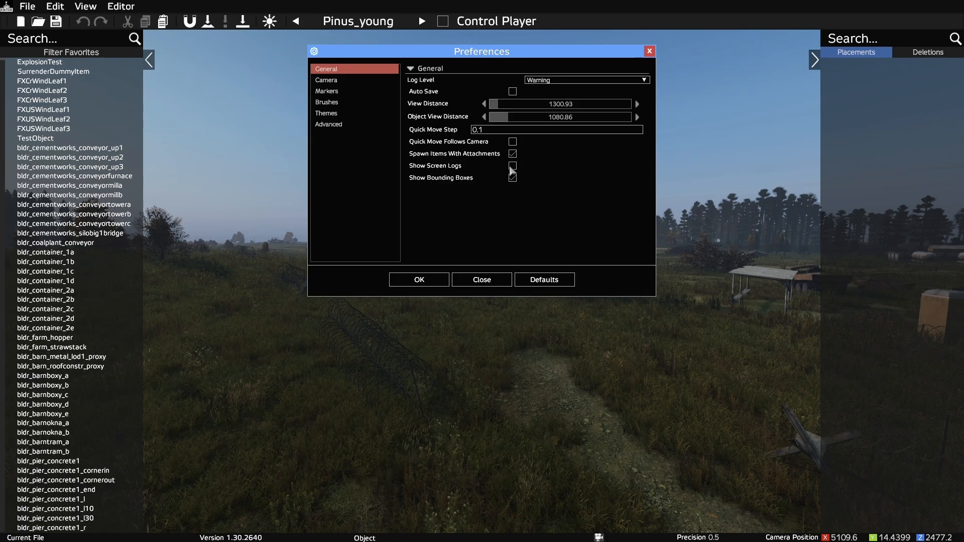
{"action": "left_click", "coordinate": [512, 178]}
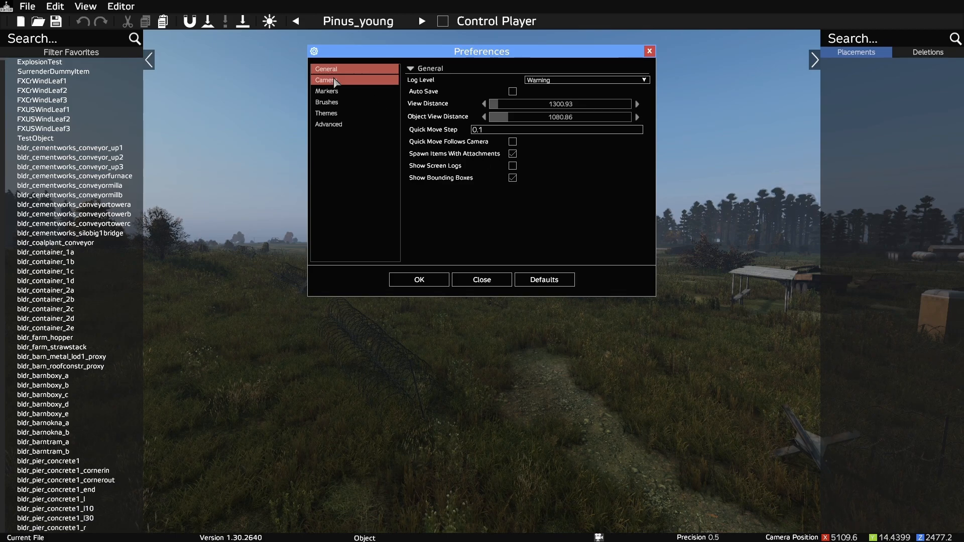
{"action": "left_click", "coordinate": [326, 80]}
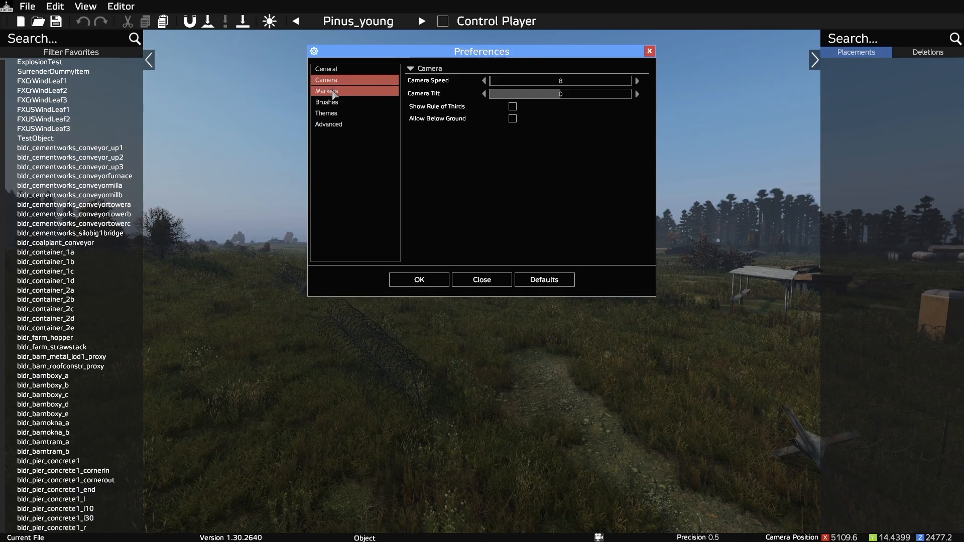
{"action": "left_click", "coordinate": [326, 102]}
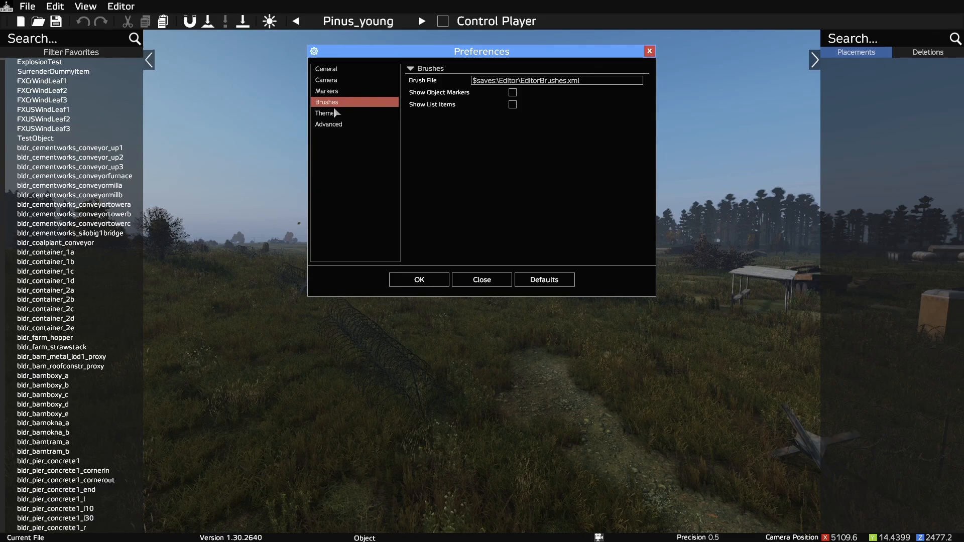
{"action": "left_click", "coordinate": [329, 124]}
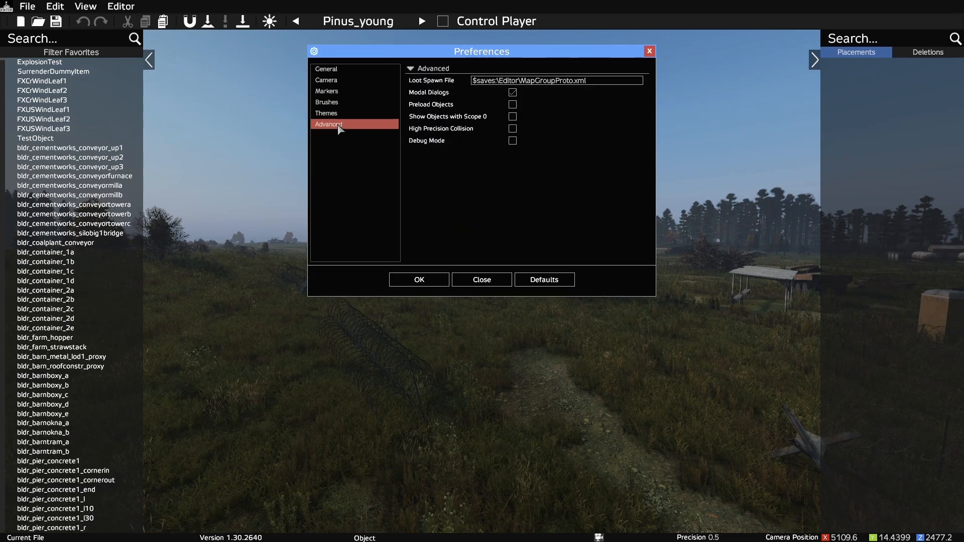
{"action": "mouse_move", "coordinate": [419, 279]}
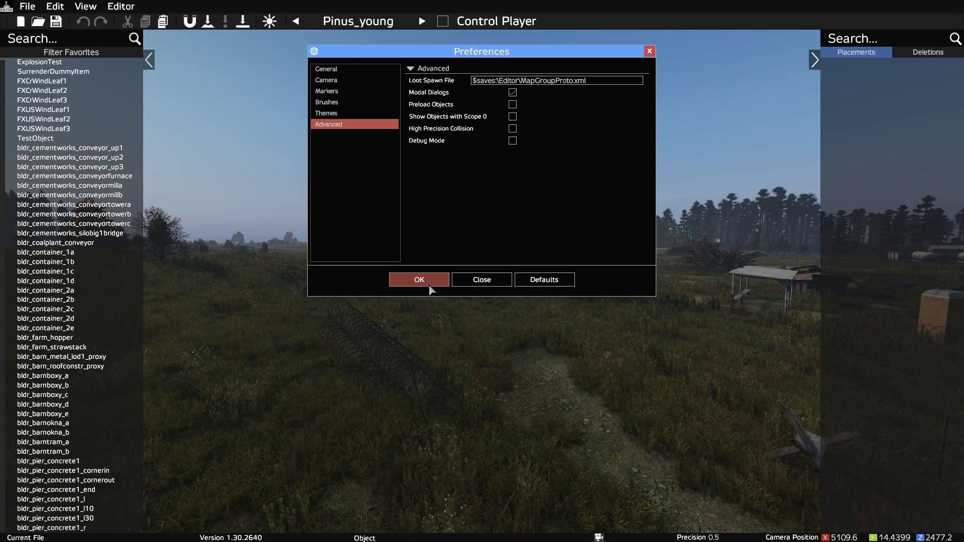
{"action": "left_click", "coordinate": [418, 279]}
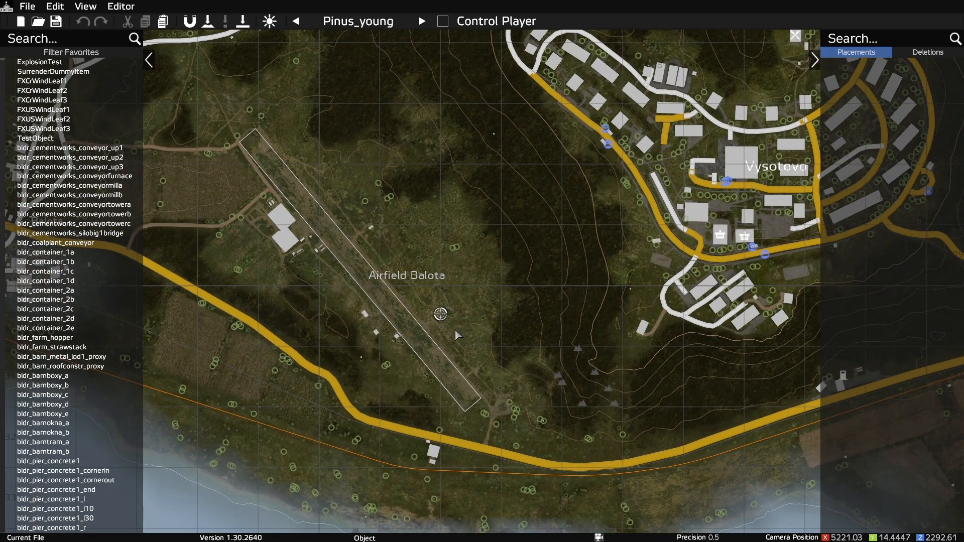
Step: Teleport to the fields beside Airfield Balota from the map view
{"action": "left_click", "coordinate": [39, 61]}
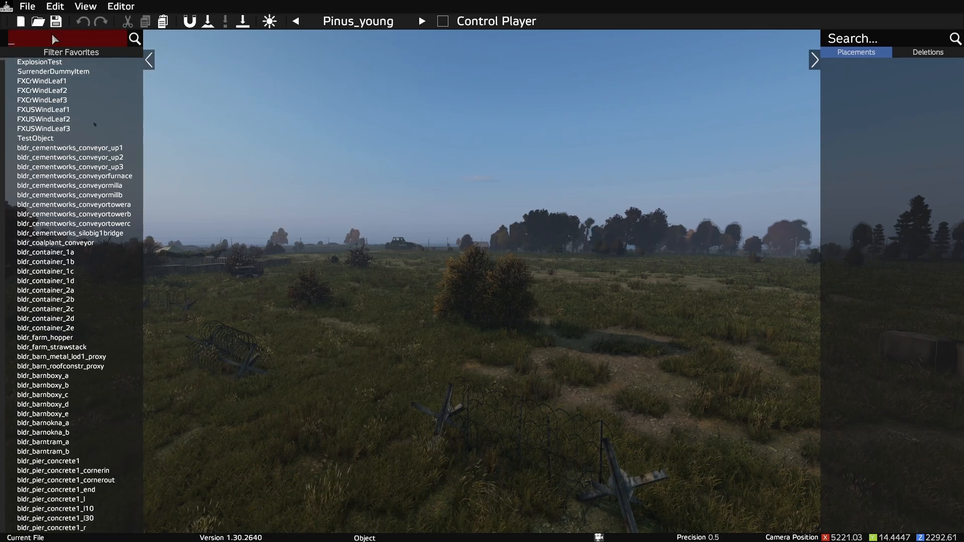
Step: Search 'tent' and place a Land_Mil_Tent_Big1_4 in the field
{"action": "type", "text": "tent"}
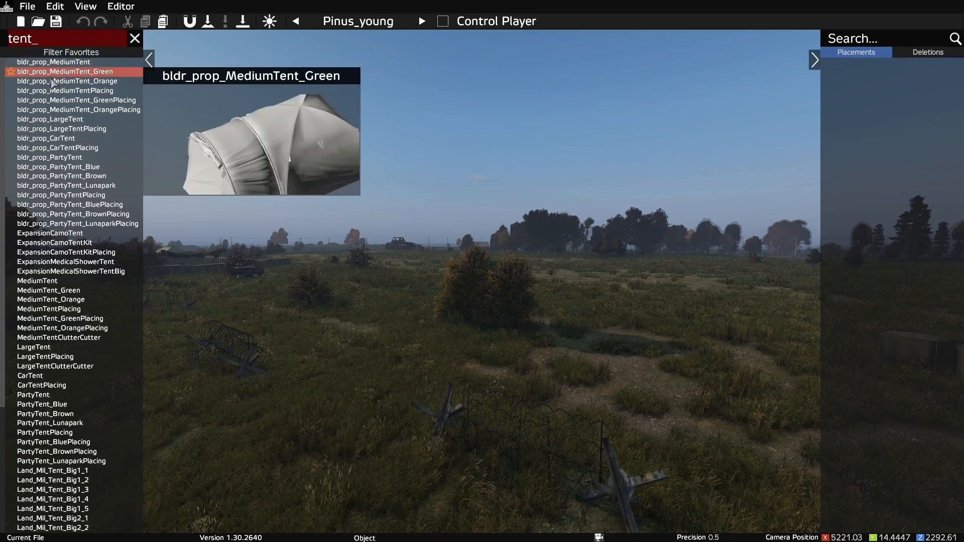
{"action": "left_click", "coordinate": [52, 489]}
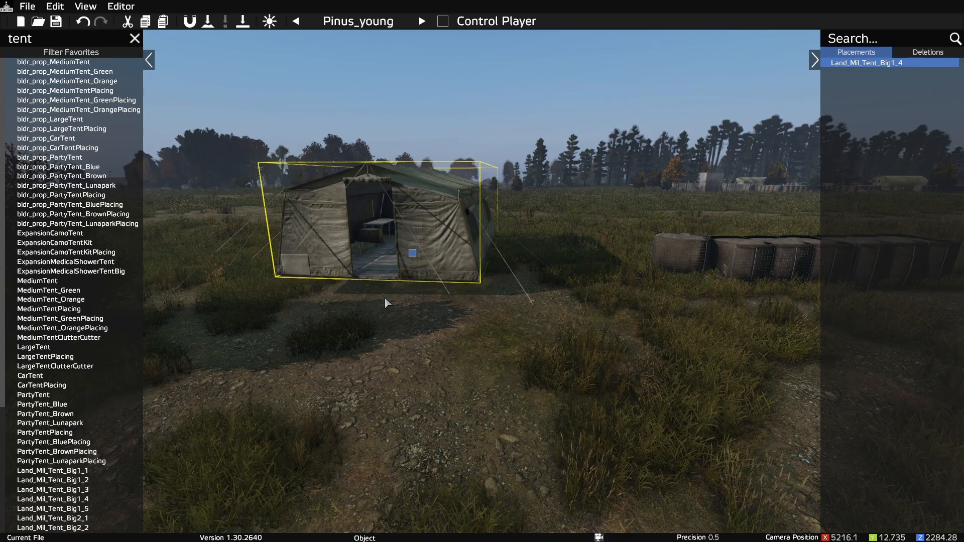
{"action": "double_click", "coordinate": [410, 253]}
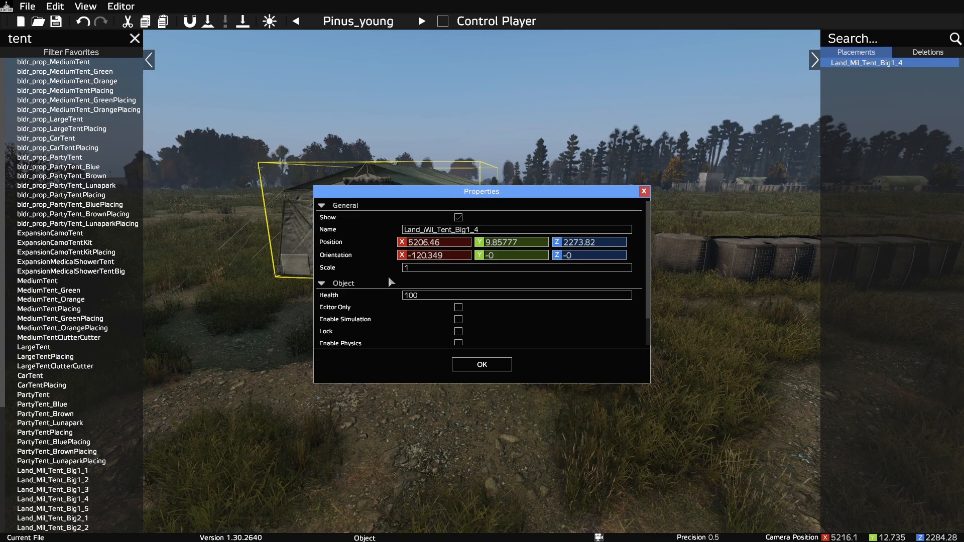
{"action": "left_click", "coordinate": [481, 364]}
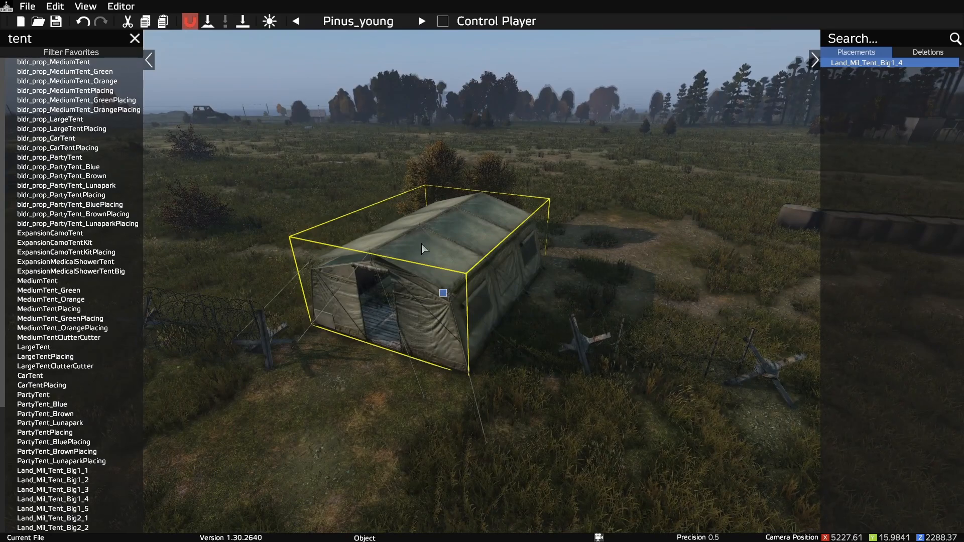
{"action": "mouse_move", "coordinate": [207, 28]}
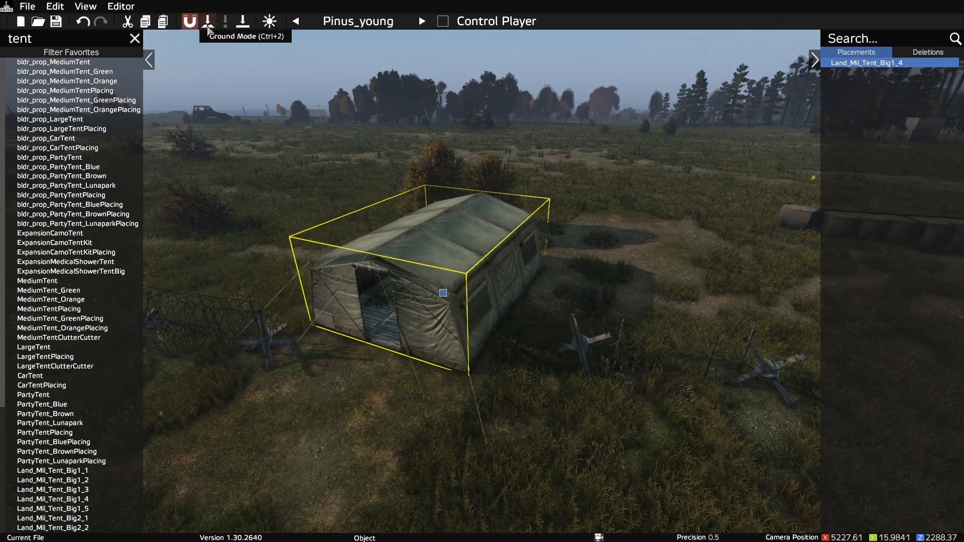
Step: Enable Ground Mode so the tent snaps to the terrain
{"action": "left_click", "coordinate": [207, 21]}
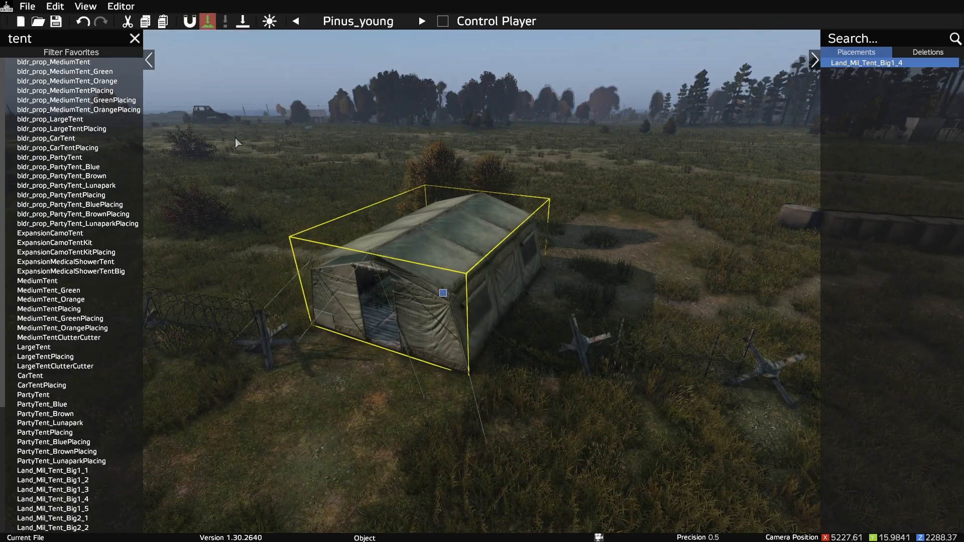
{"action": "mouse_move", "coordinate": [443, 293]}
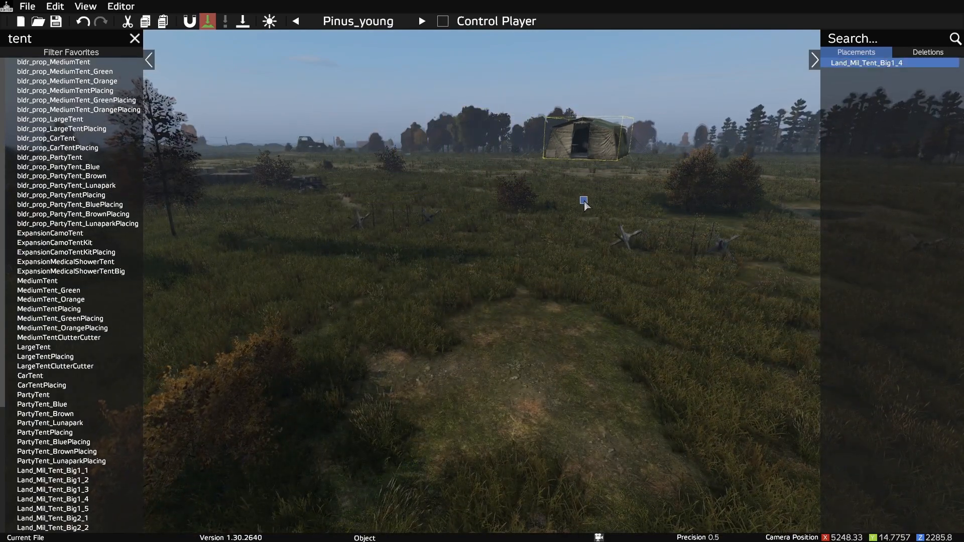
{"action": "mouse_move", "coordinate": [241, 21]}
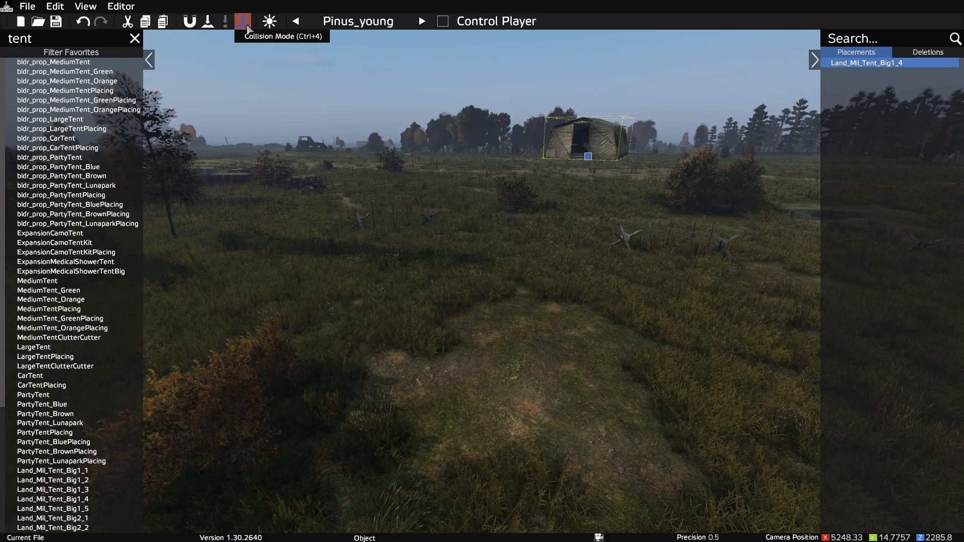
{"action": "mouse_move", "coordinate": [274, 46]}
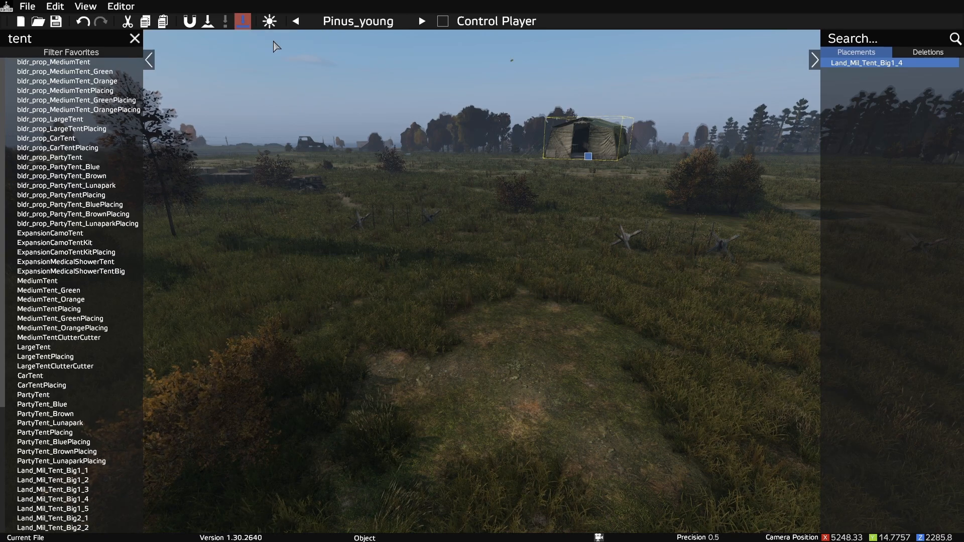
{"action": "mouse_move", "coordinate": [589, 161]}
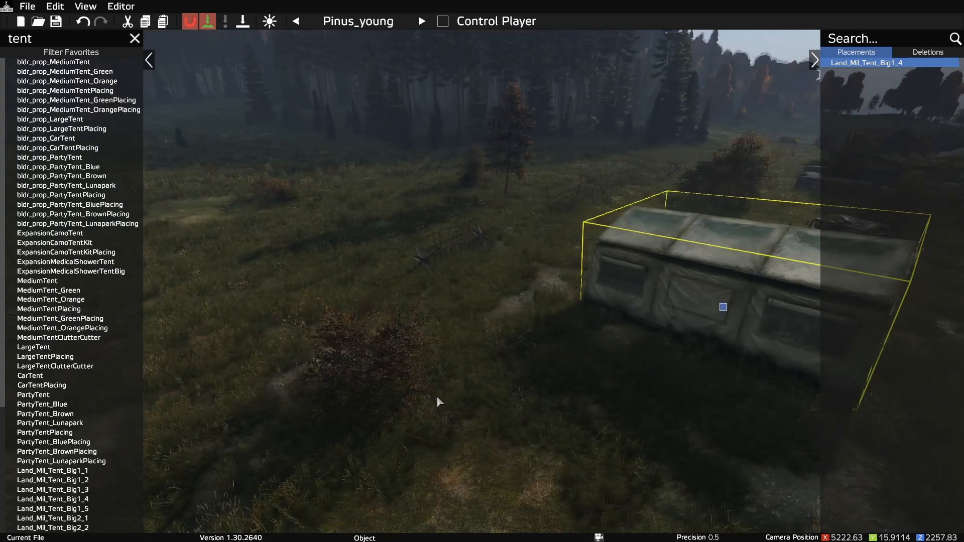
Step: Copy the tent to make a second one, then add a bldr_misc_pallet
{"action": "key", "text": "ctrl+c"}
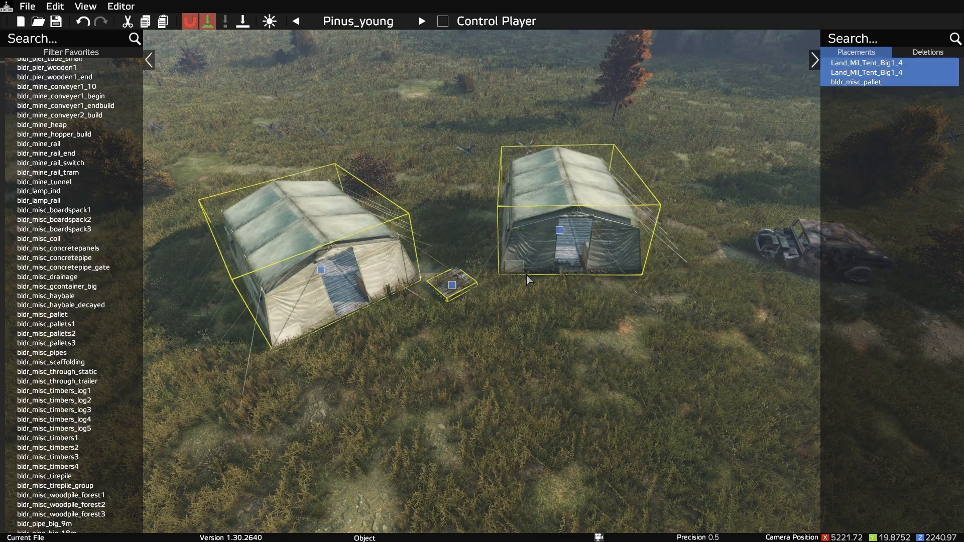
{"action": "mouse_move", "coordinate": [561, 232]}
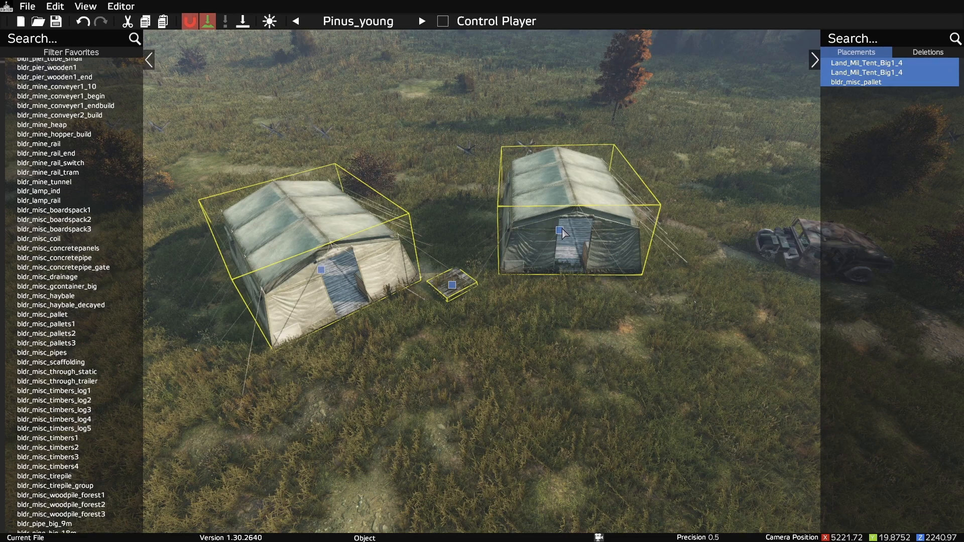
{"action": "mouse_move", "coordinate": [559, 232]}
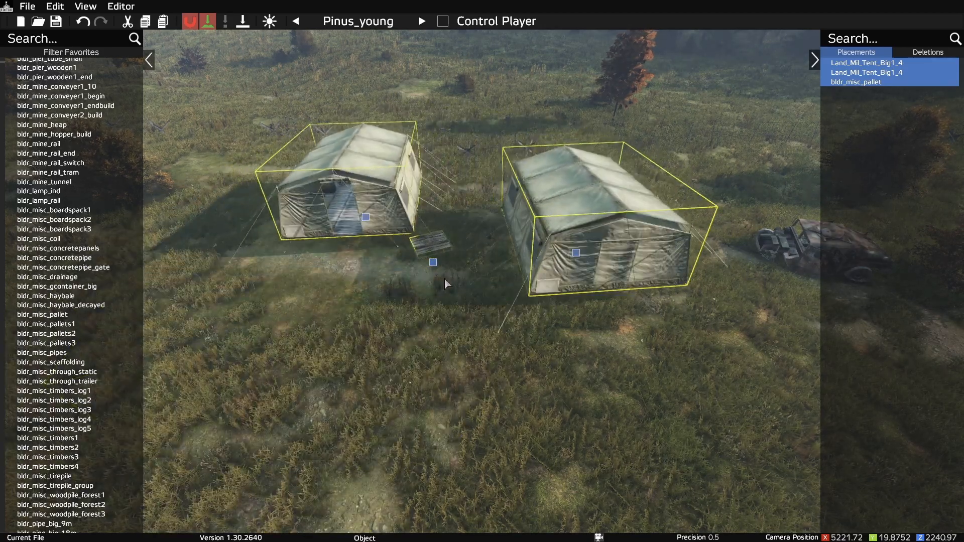
Step: Select only the first tent after arranging the pallet between tents
{"action": "left_click", "coordinate": [575, 243]}
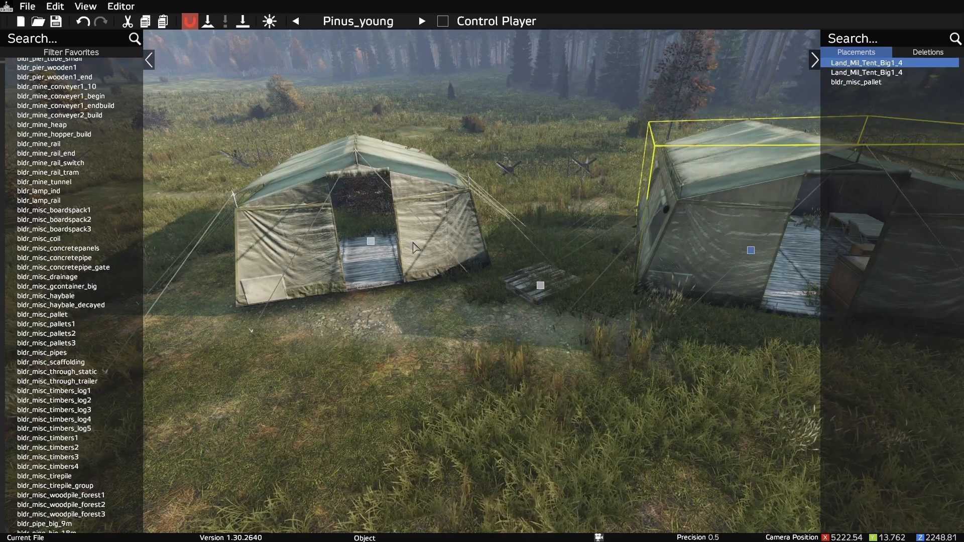
Step: Deselect everything for an overview of the two tents and pallet
{"action": "left_click", "coordinate": [865, 72]}
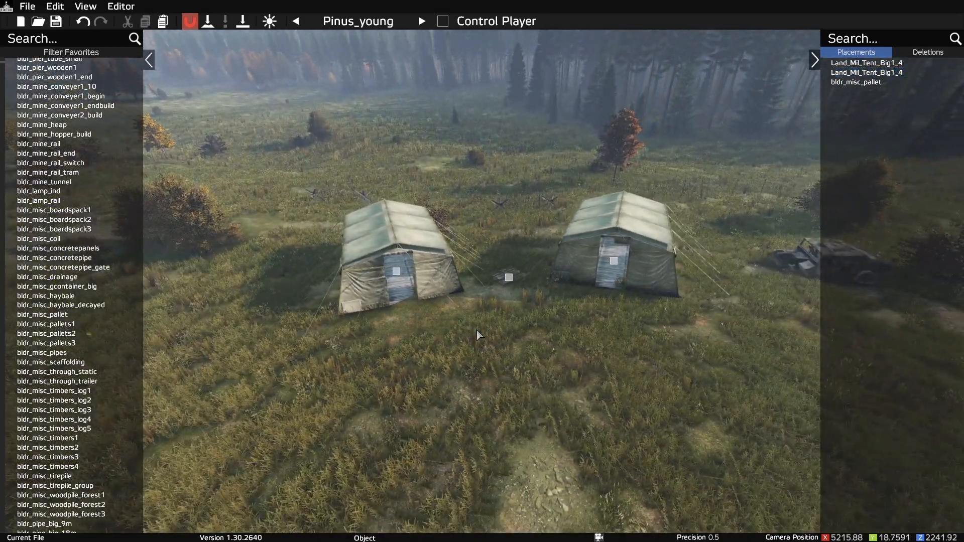
{"action": "mouse_move", "coordinate": [27, 6]}
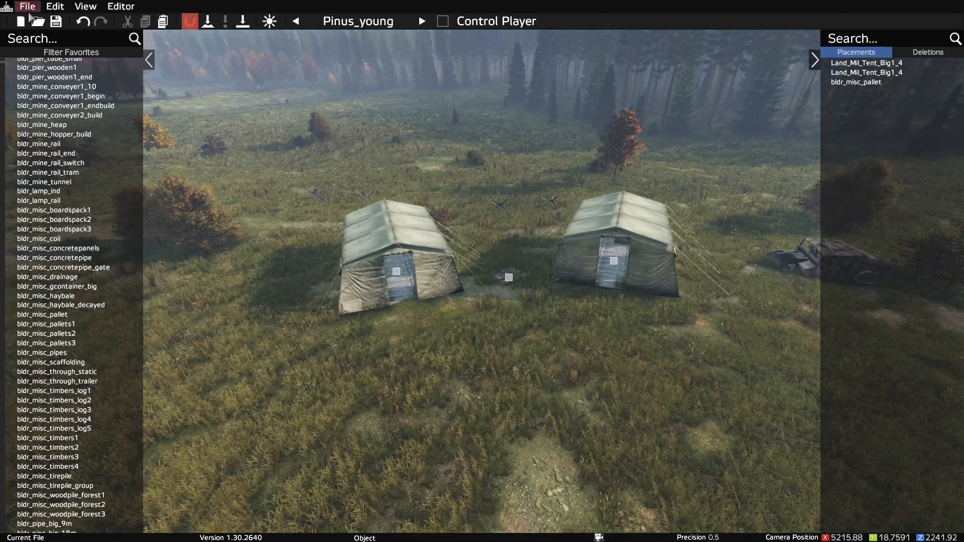
Step: Save the project as 'Editor Test' via File > Save As
{"action": "left_click", "coordinate": [27, 6]}
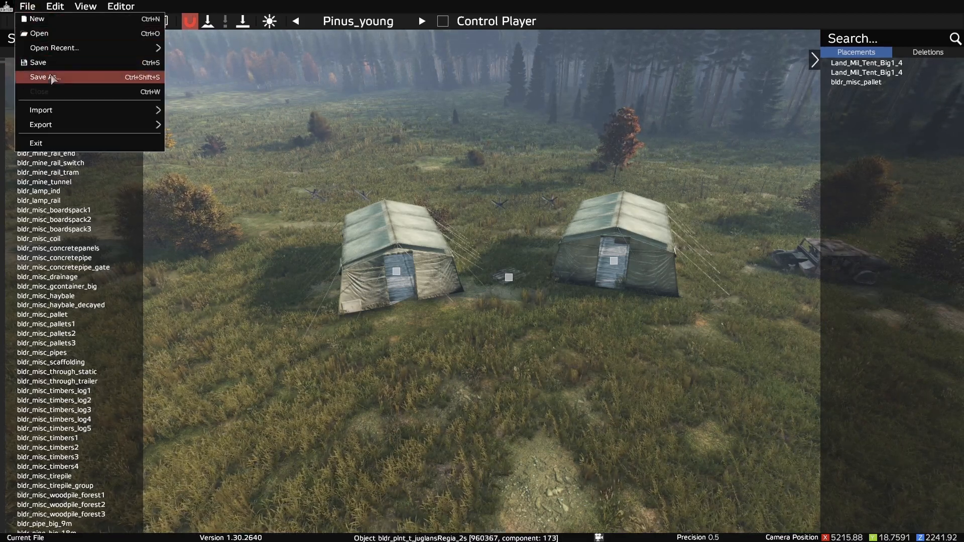
{"action": "left_click", "coordinate": [43, 77]}
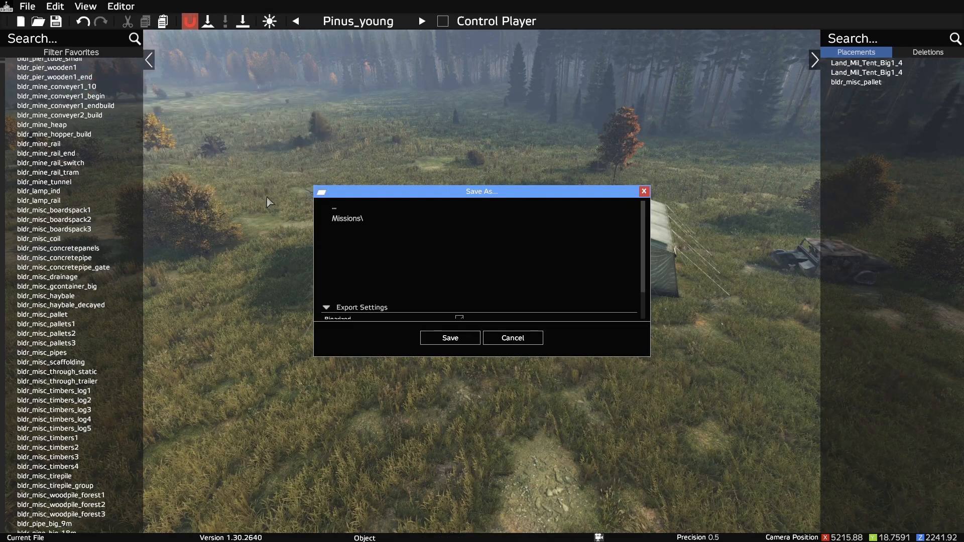
{"action": "scroll", "scroll_direction": "down", "scroll_amount": 3}
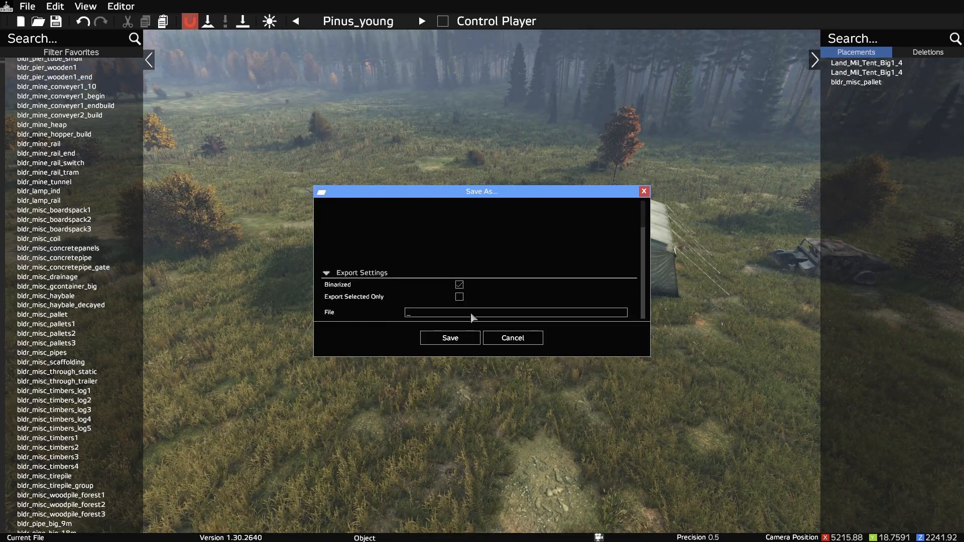
{"action": "type", "text": "Editor Test"}
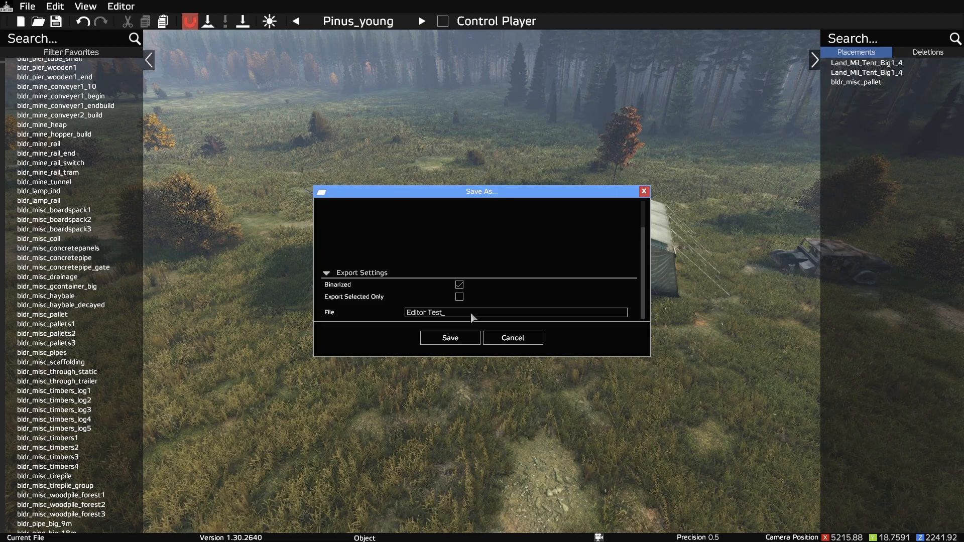
{"action": "left_click", "coordinate": [449, 338]}
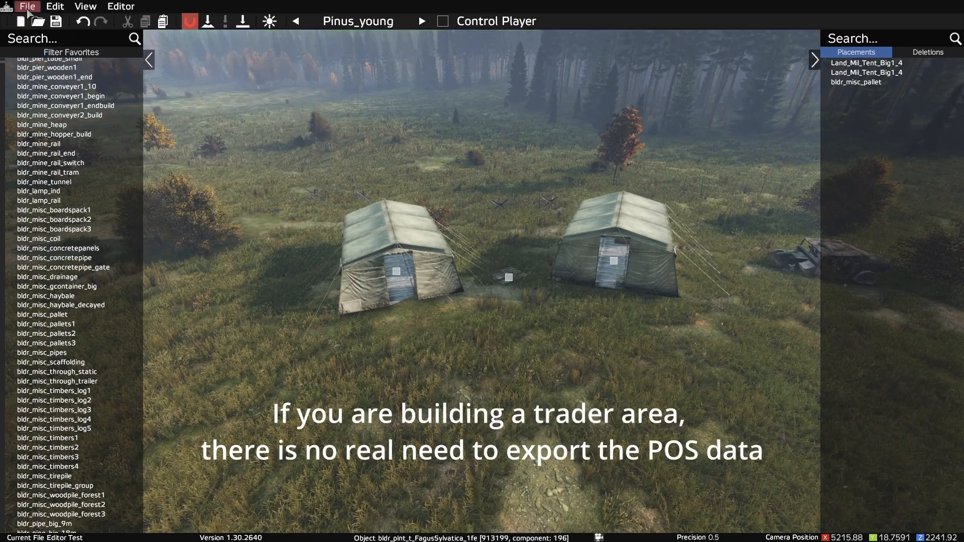
Step: Export the three placed objects to MapGroupPos XML named 'Editor Test POS'
{"action": "left_click", "coordinate": [27, 6]}
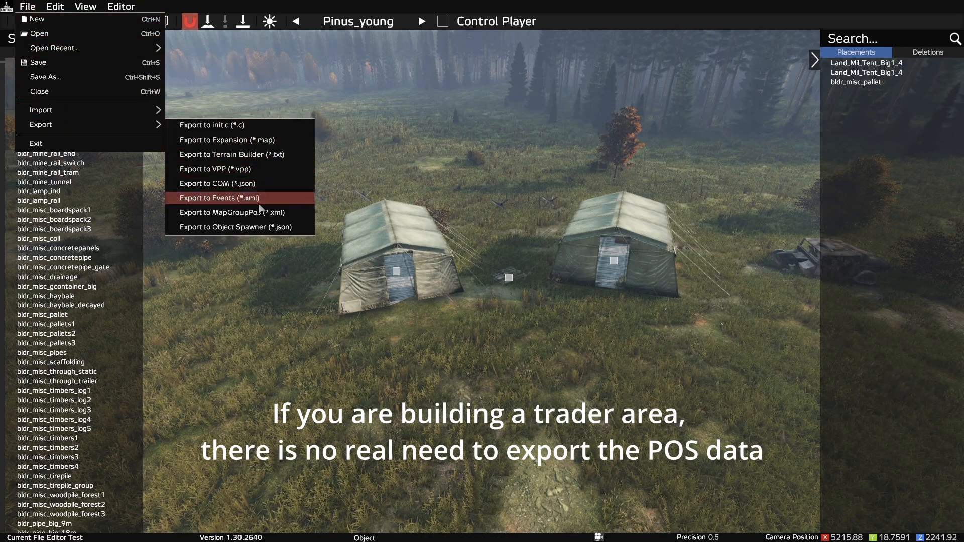
{"action": "left_click", "coordinate": [233, 212]}
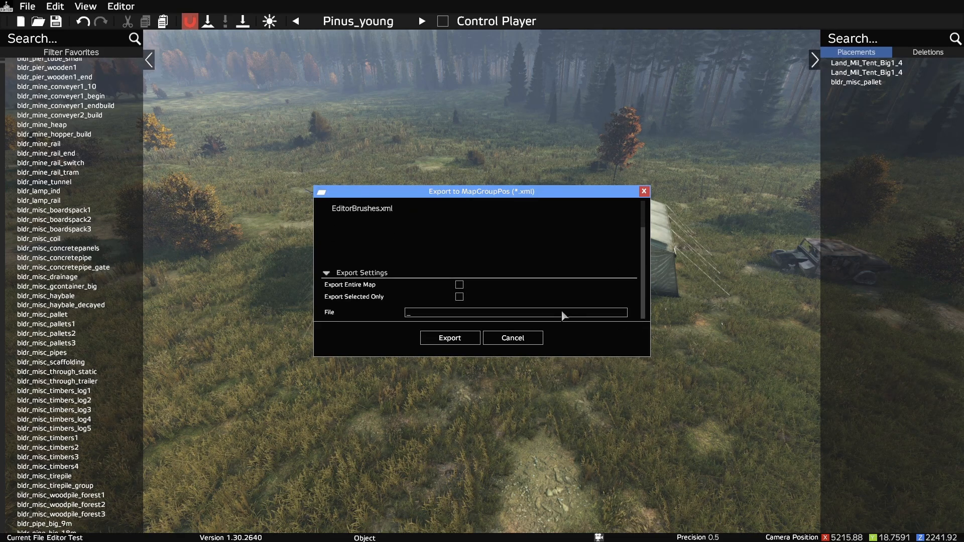
{"action": "type", "text": "Editor T"}
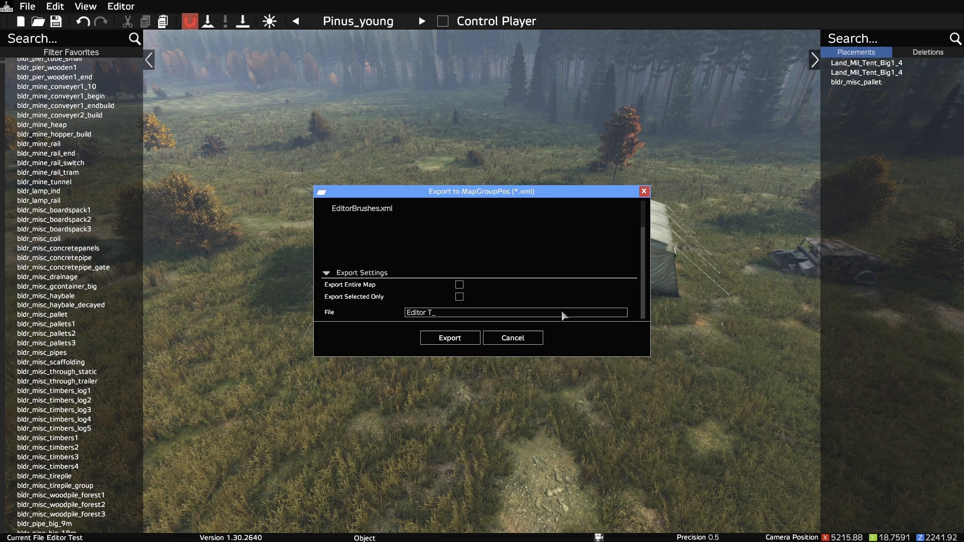
{"action": "type", "text": "est POS"}
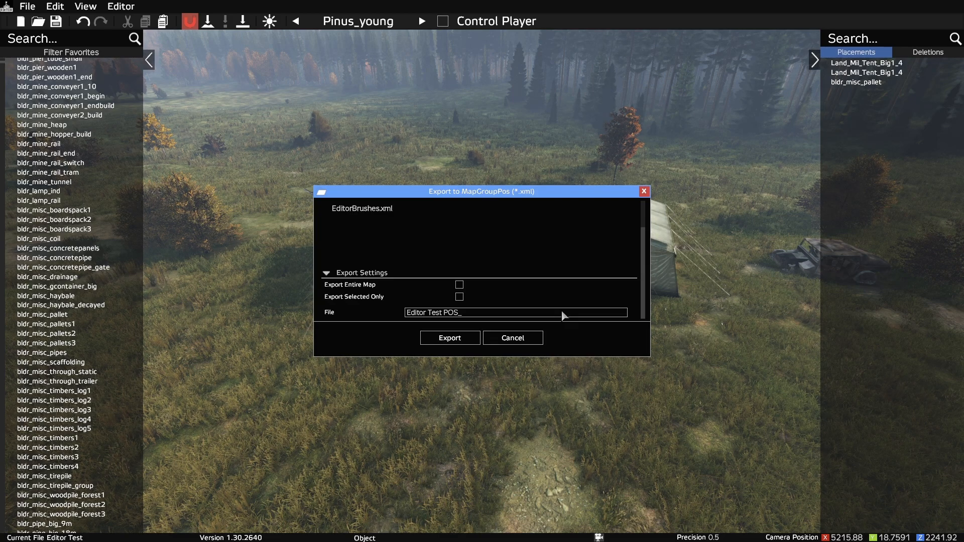
{"action": "left_click", "coordinate": [449, 337]}
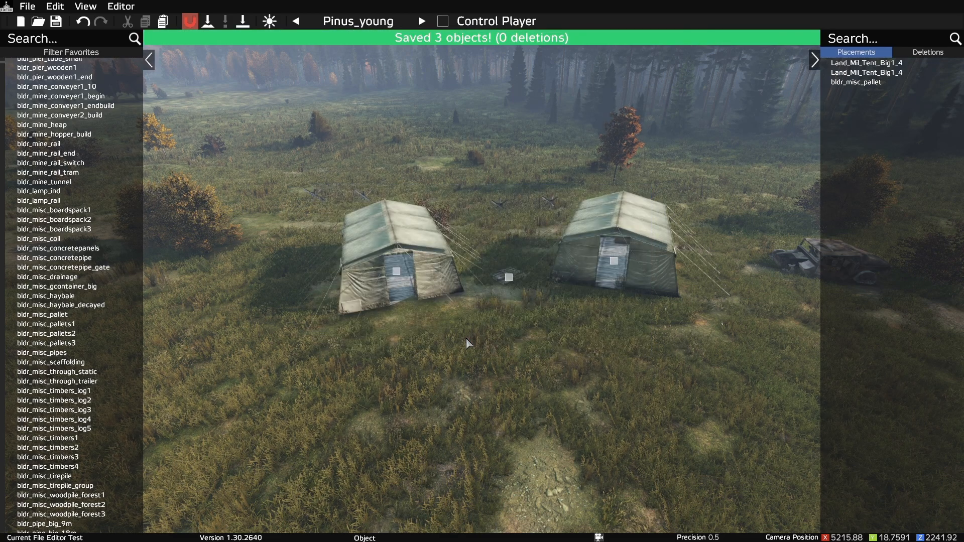
{"action": "mouse_move", "coordinate": [267, 263]}
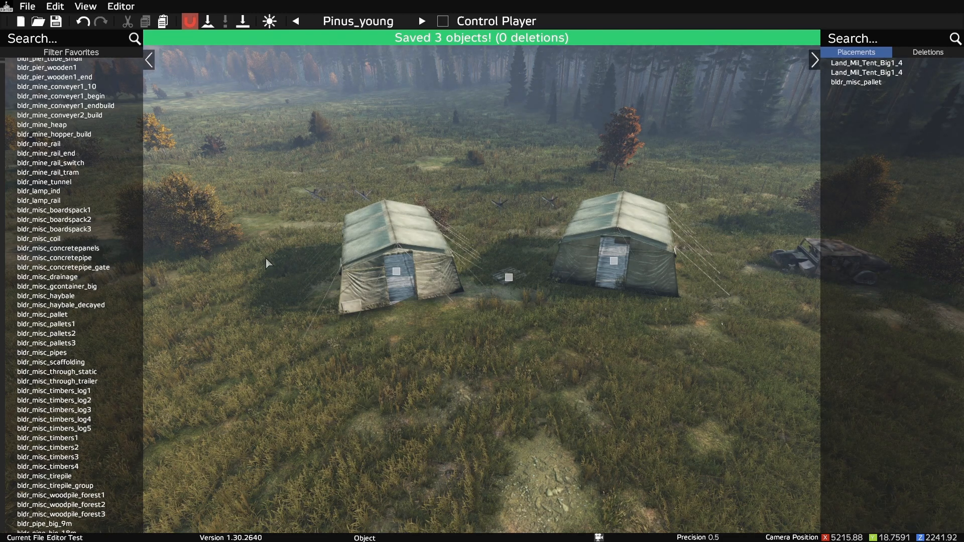
Step: Exit DayZ Editor from the File menu to return to the DayZ Launcher
{"action": "left_click", "coordinate": [27, 6]}
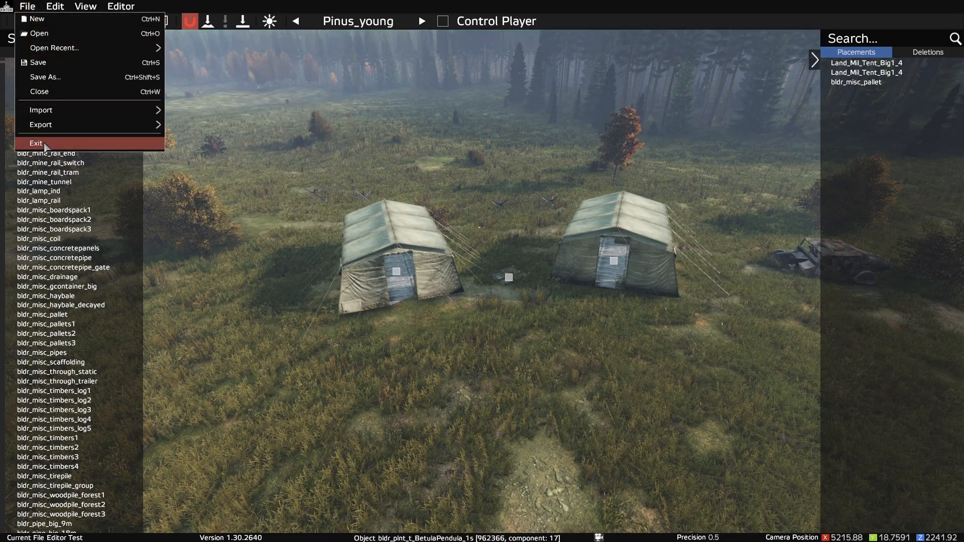
{"action": "left_click", "coordinate": [35, 143]}
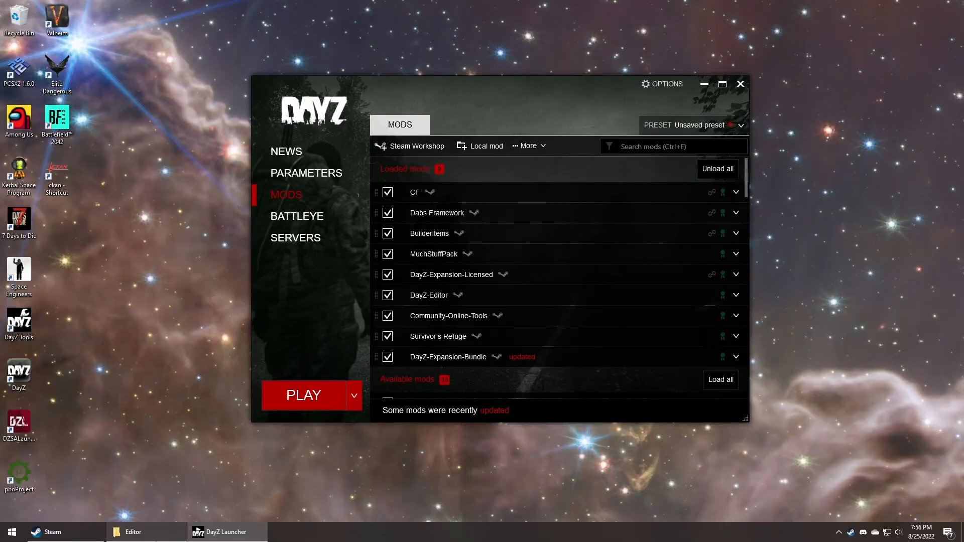
Step: Select Editor Test.dze and Editor Test POS.xml in the Documents\DayZ\Editor folder
{"action": "left_click", "coordinate": [146, 531]}
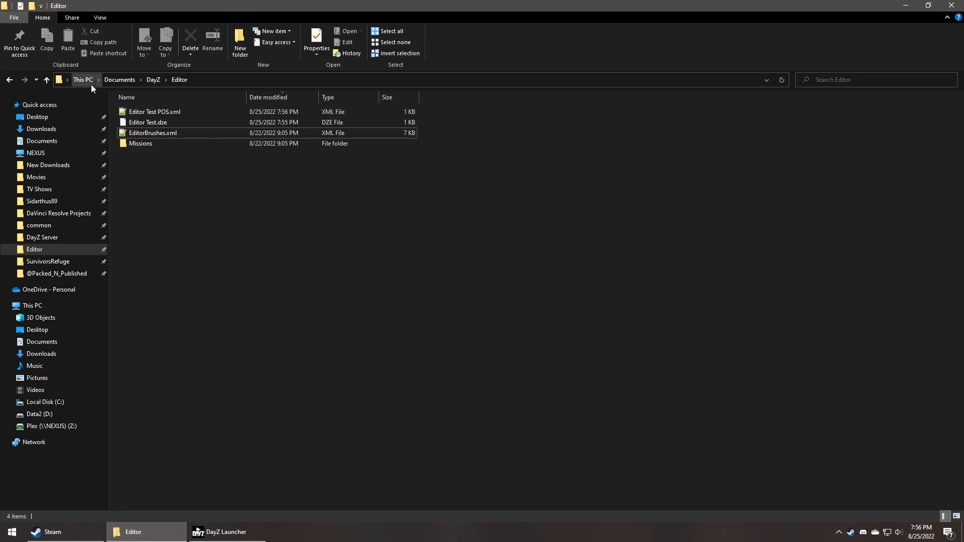
{"action": "mouse_move", "coordinate": [214, 205]}
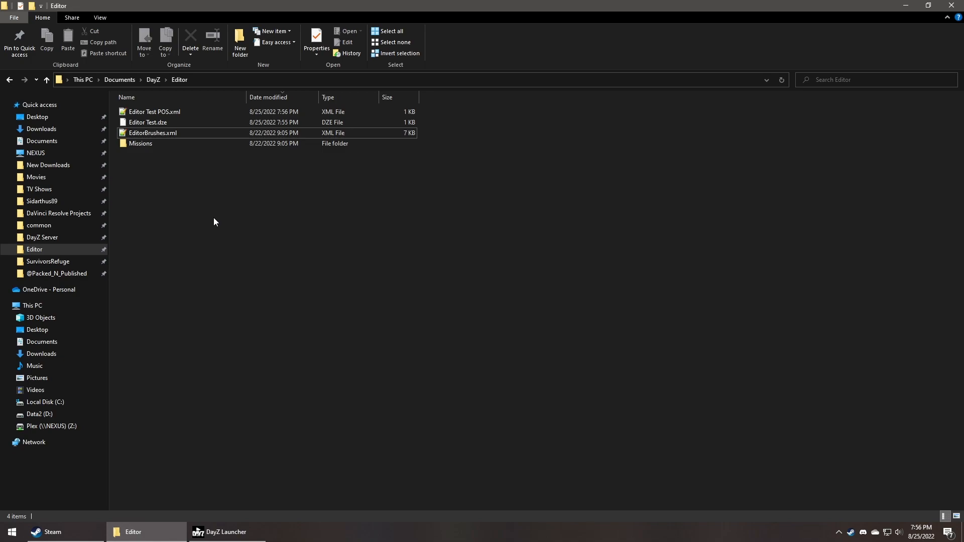
{"action": "left_click", "coordinate": [148, 122]}
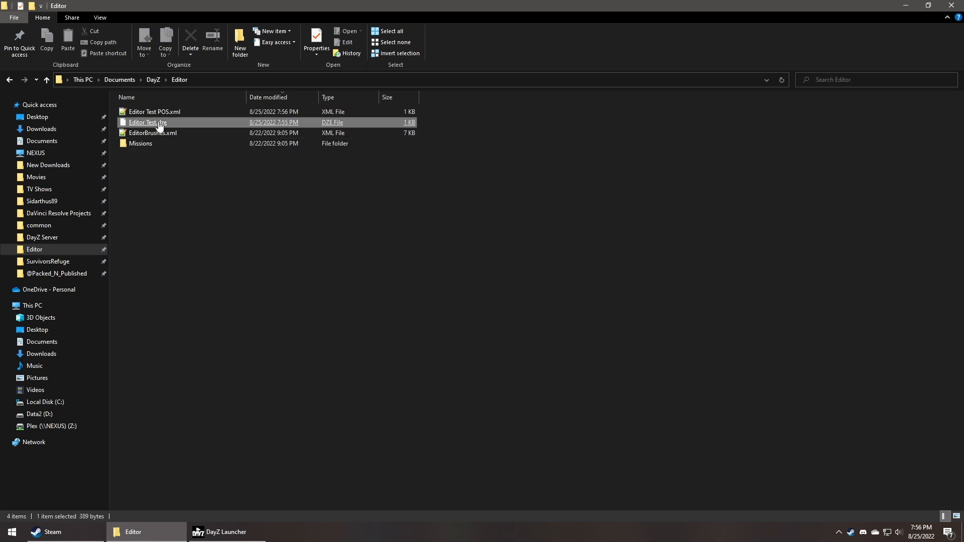
{"action": "left_click", "coordinate": [155, 112]}
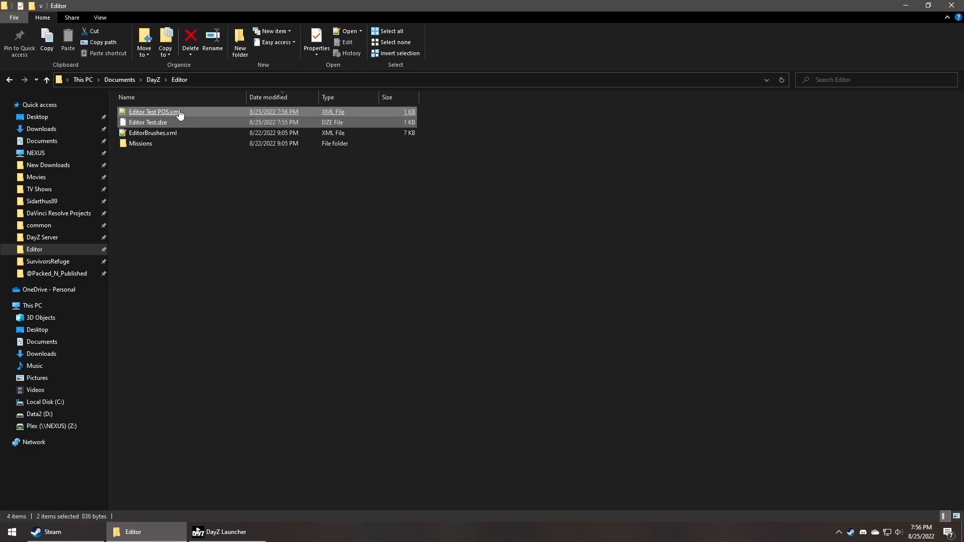
{"action": "mouse_move", "coordinate": [236, 284]}
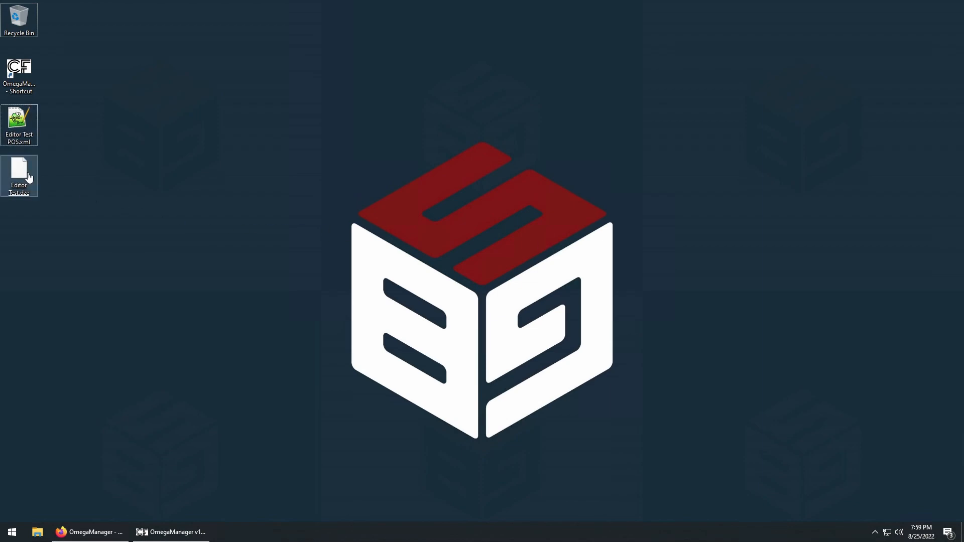
{"action": "mouse_move", "coordinate": [20, 175]}
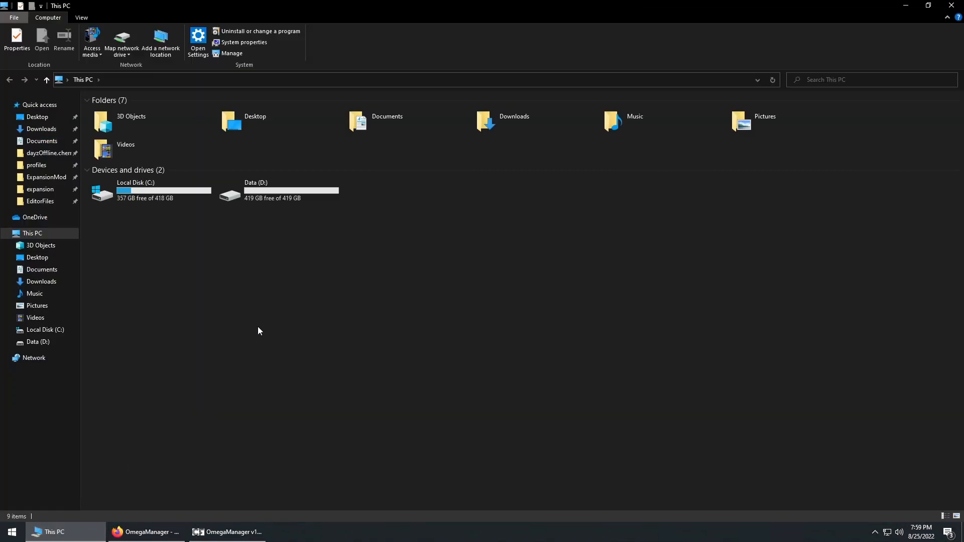
Step: Move Editor Test.dze into the chernarusplus mission's EditorFiles folder, then return to the desktop
{"action": "left_click", "coordinate": [40, 201]}
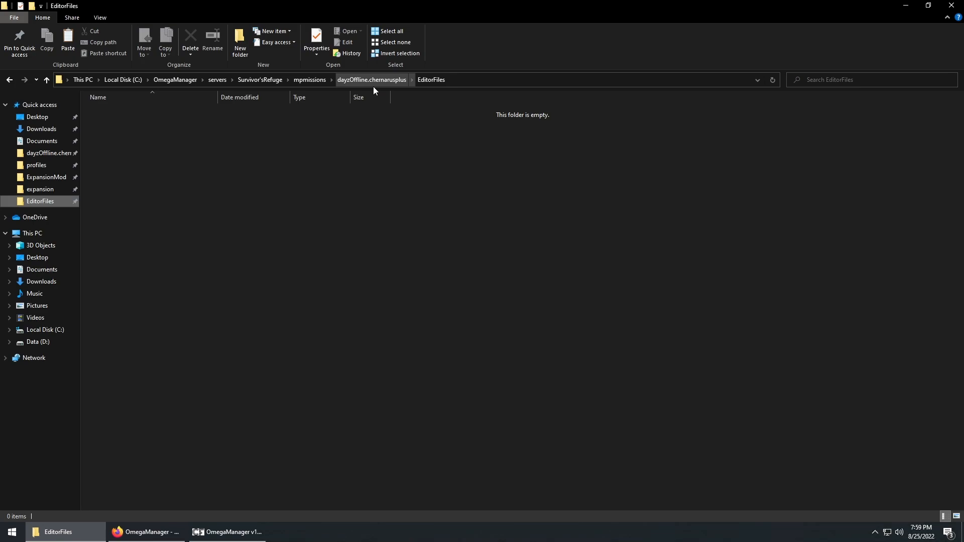
{"action": "mouse_move", "coordinate": [180, 178]}
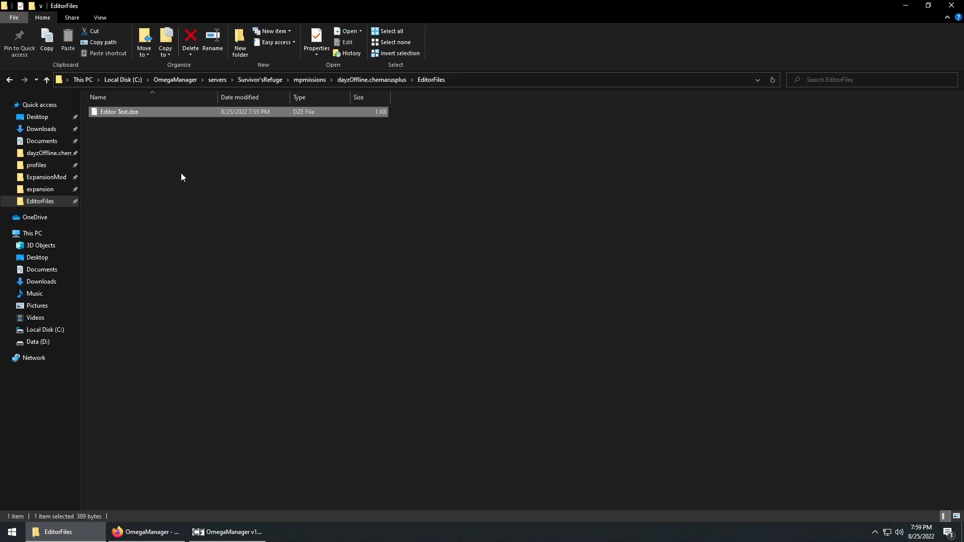
{"action": "left_click", "coordinate": [904, 6]}
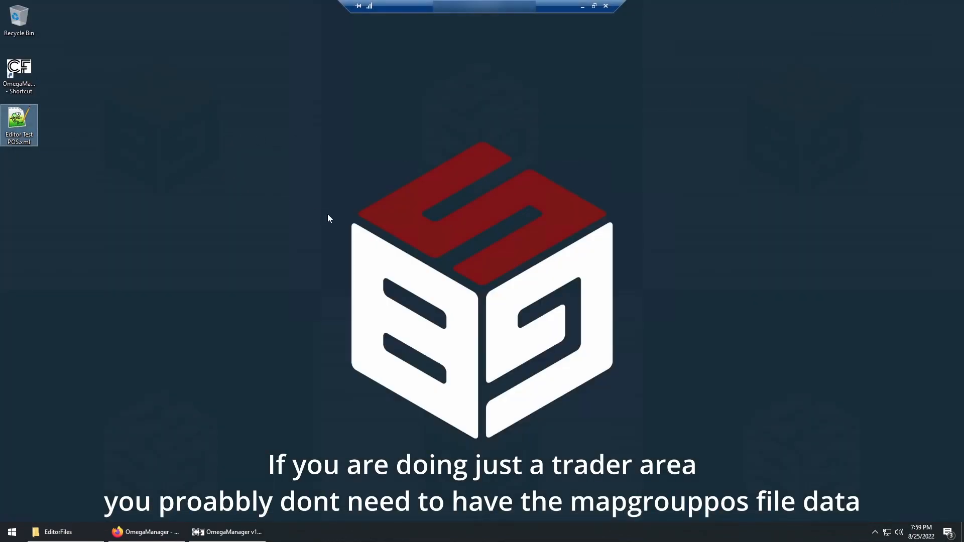
Step: Open Editor Test POS.xml in Notepad++ and browse Explorer up to dayzOffline.chernarusplus
{"action": "double_click", "coordinate": [19, 124]}
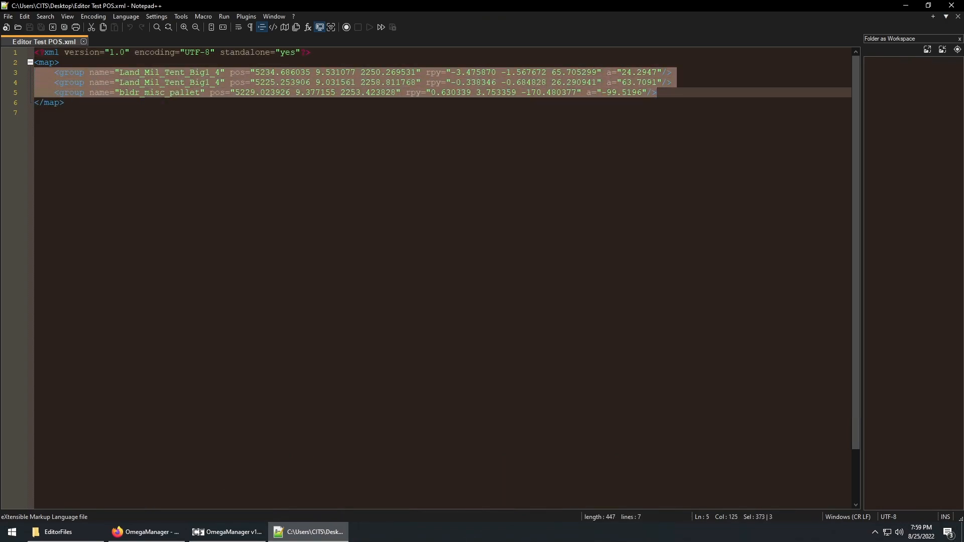
{"action": "left_click", "coordinate": [57, 532]}
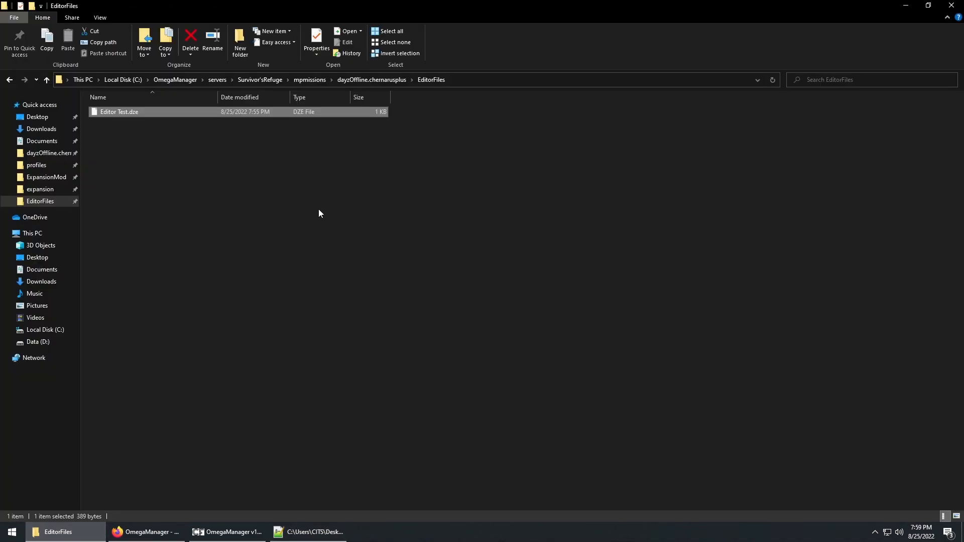
{"action": "left_click", "coordinate": [371, 79]}
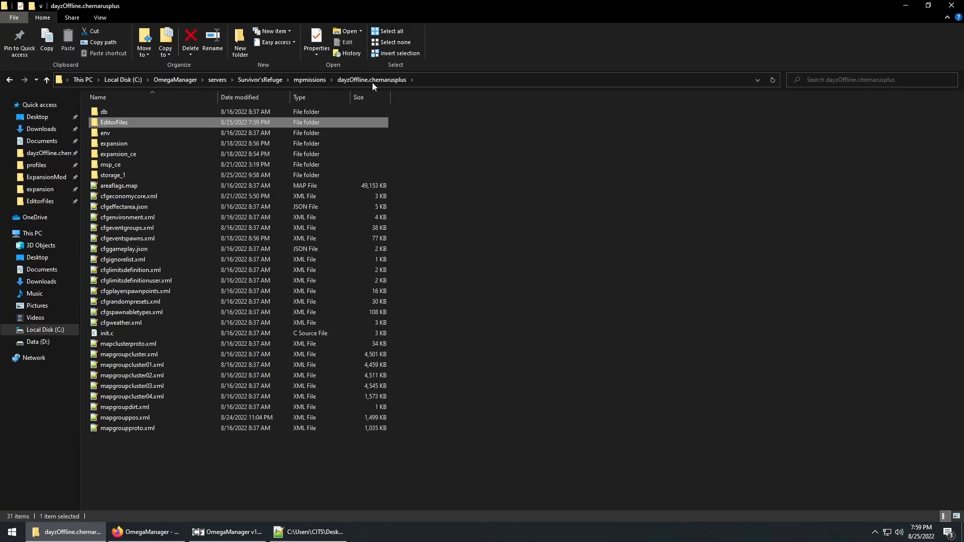
{"action": "mouse_move", "coordinate": [169, 315]}
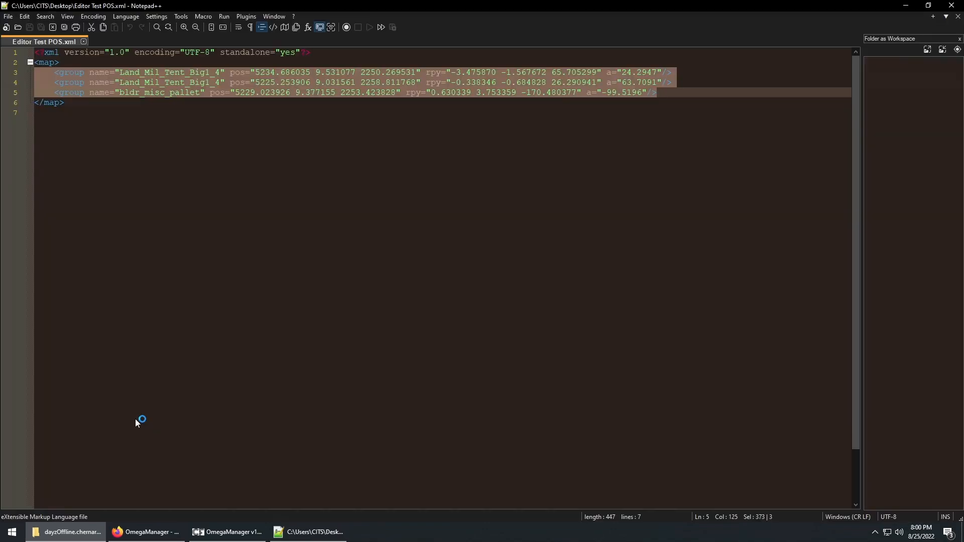
Step: Add a 'Balota Example' comment and the three group lines before </map>, save, and open DZSA Launcher
{"action": "left_click", "coordinate": [131, 41]}
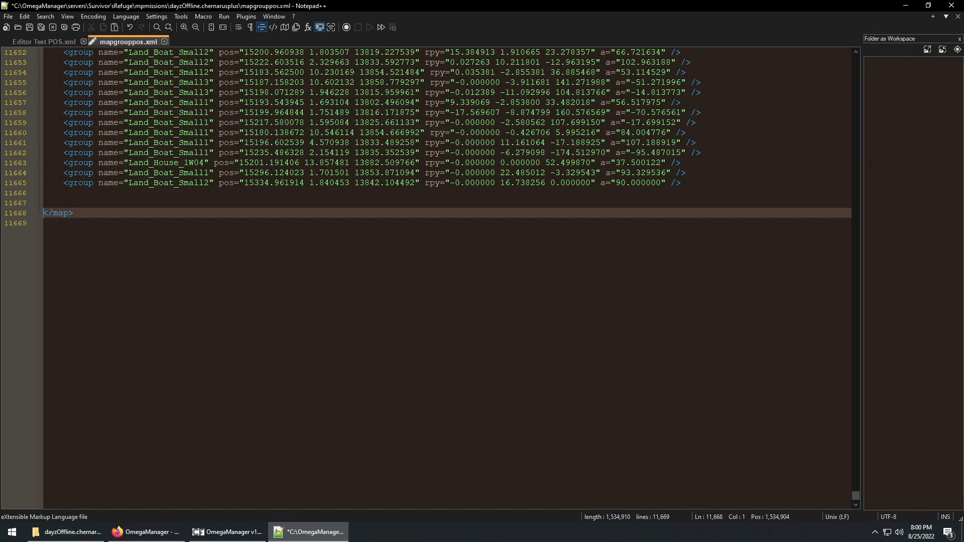
{"action": "type", "text": "<!-- Balota Example -->"}
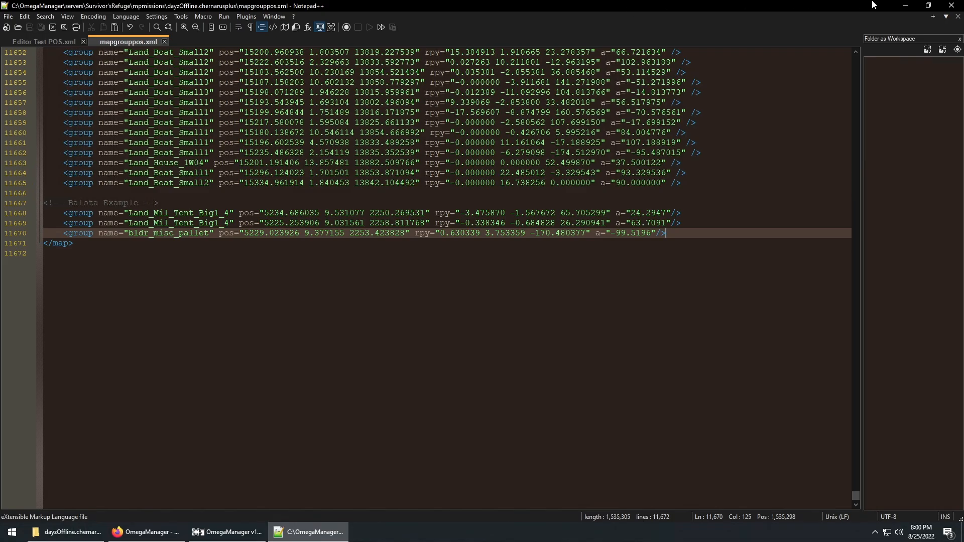
{"action": "left_click", "coordinate": [89, 532]}
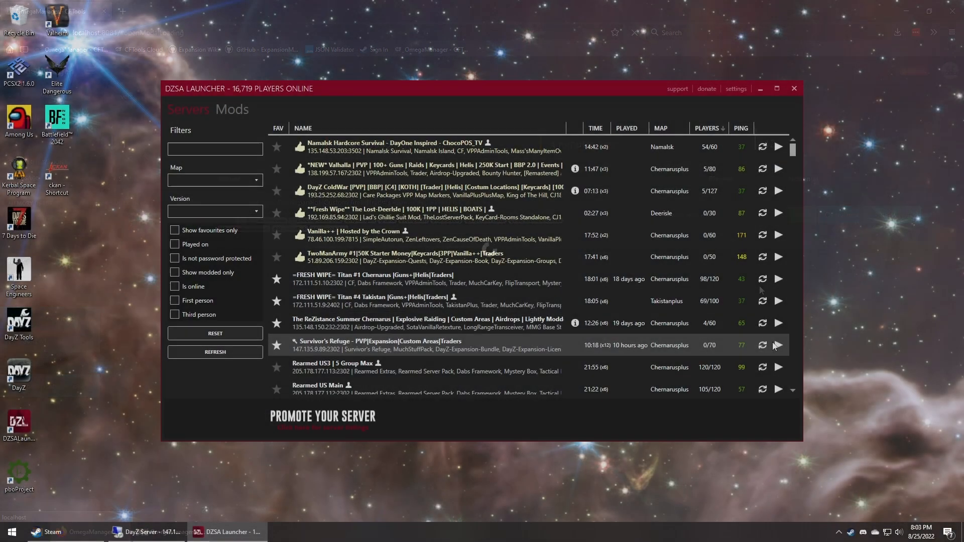
Step: Join the Survivor's Refuge server from the DZSA Launcher server list
{"action": "left_click", "coordinate": [778, 345]}
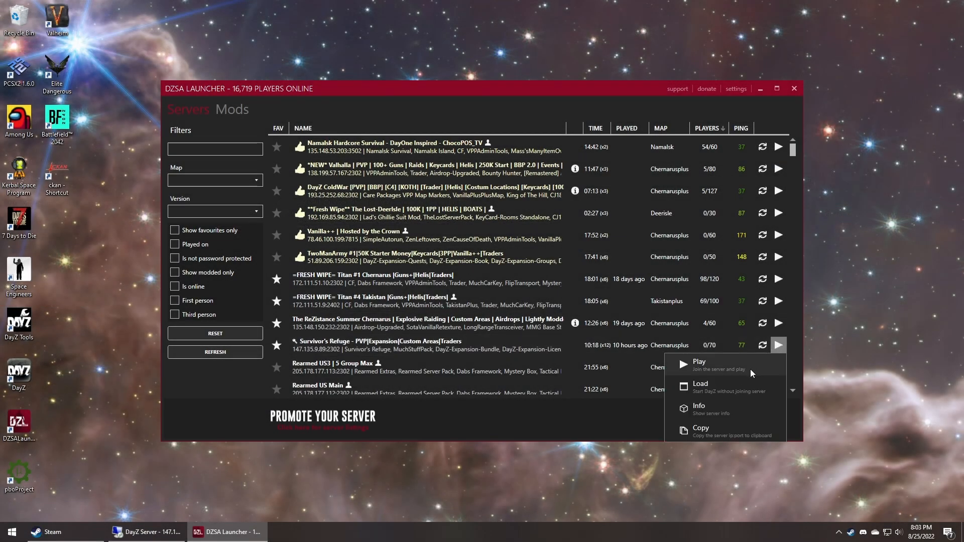
{"action": "left_click", "coordinate": [699, 363]}
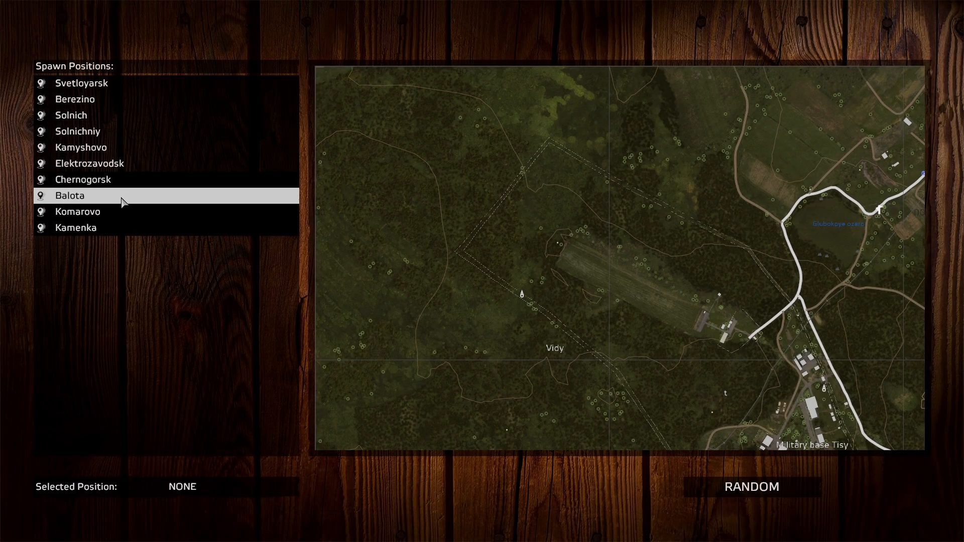
Step: Spawn the character at the Balota spawn position
{"action": "left_click", "coordinate": [68, 195]}
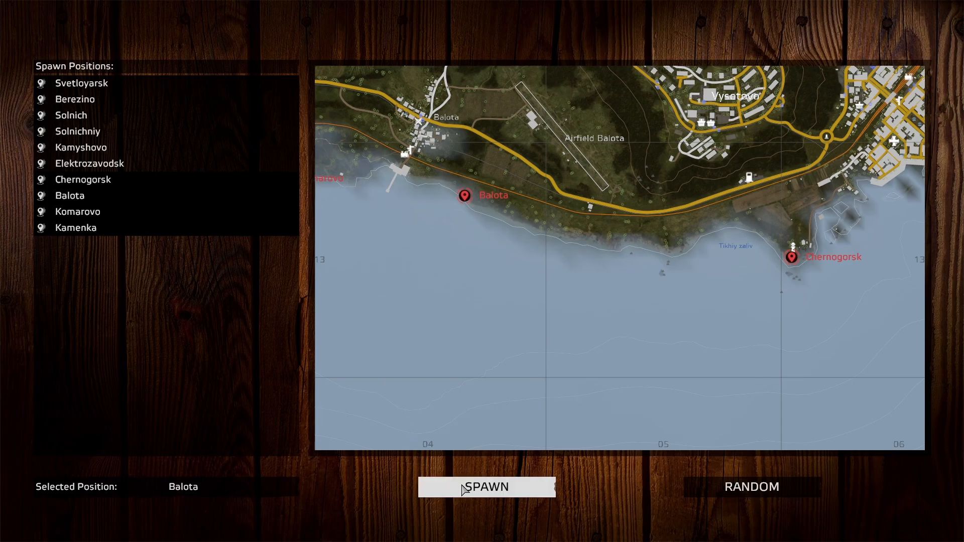
{"action": "left_click", "coordinate": [485, 486]}
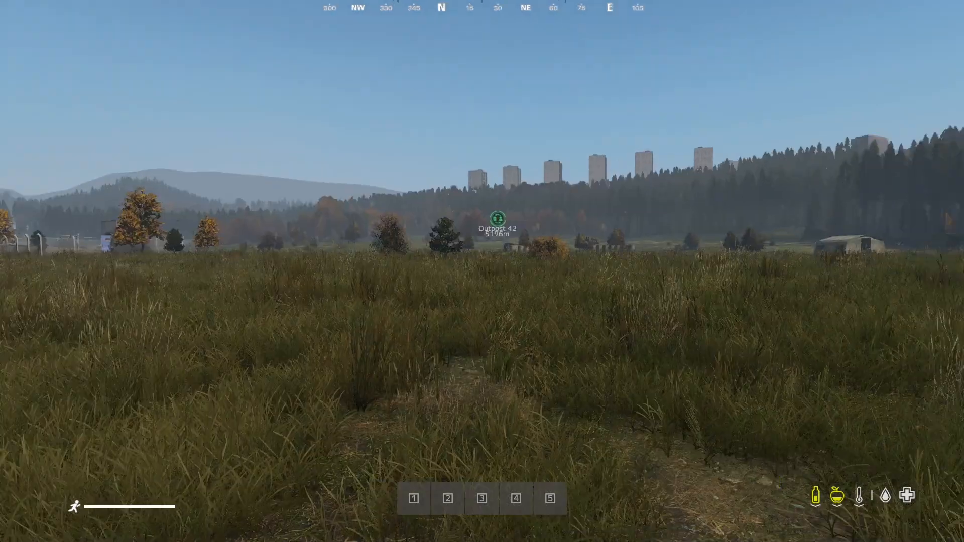
{"action": "mouse_move", "coordinate": [482, 271]}
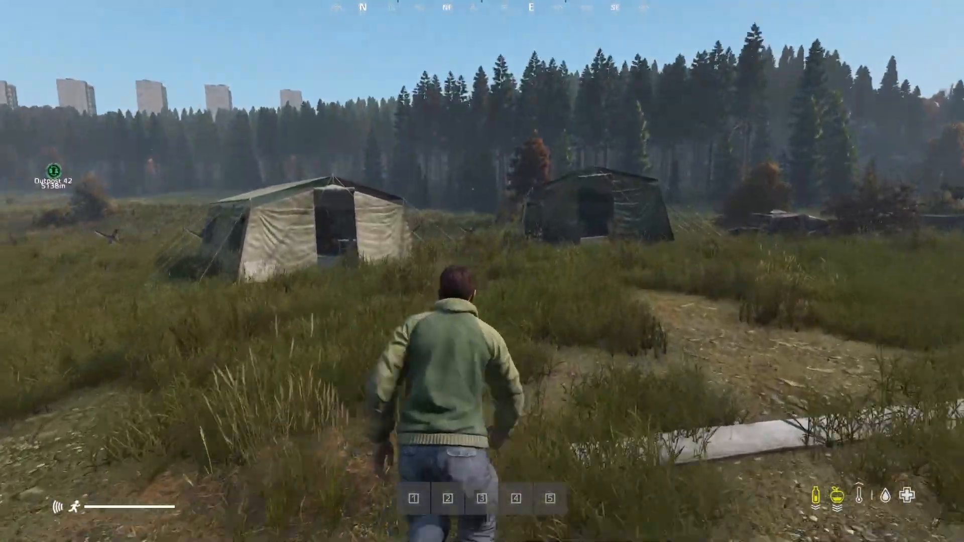
Step: Walk into a military tent and check the spawned loot in the inventory
{"action": "key", "text": "w"}
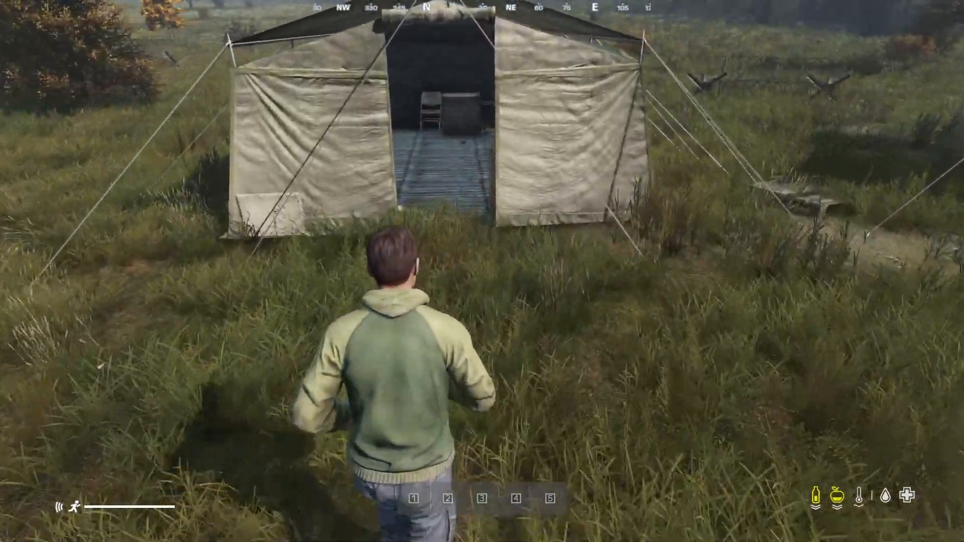
{"action": "key", "text": "w"}
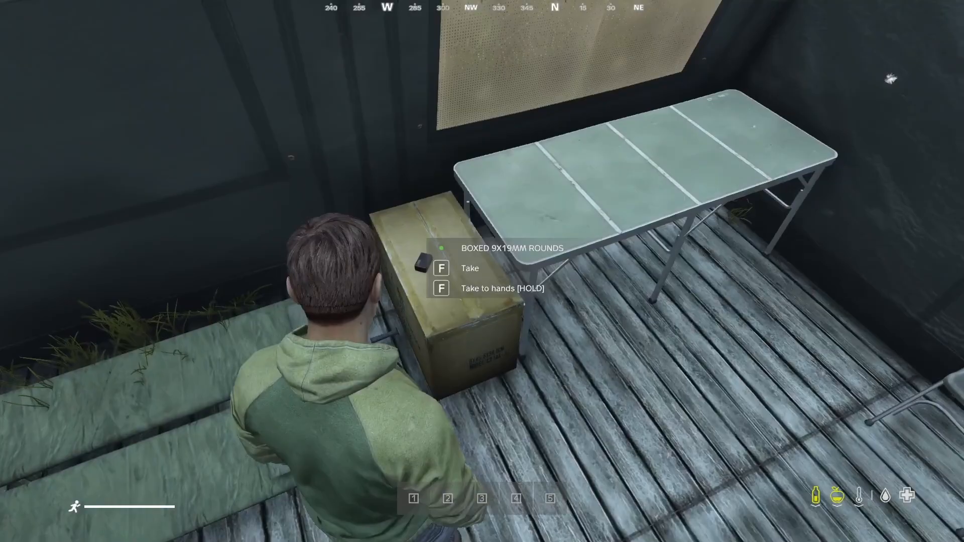
{"action": "mouse_move", "coordinate": [482, 258]}
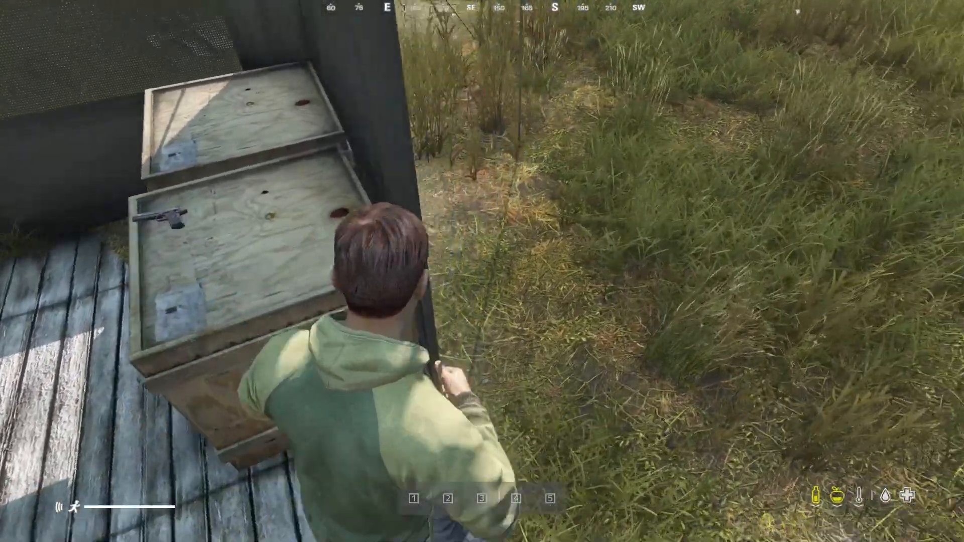
{"action": "mouse_move", "coordinate": [482, 271]}
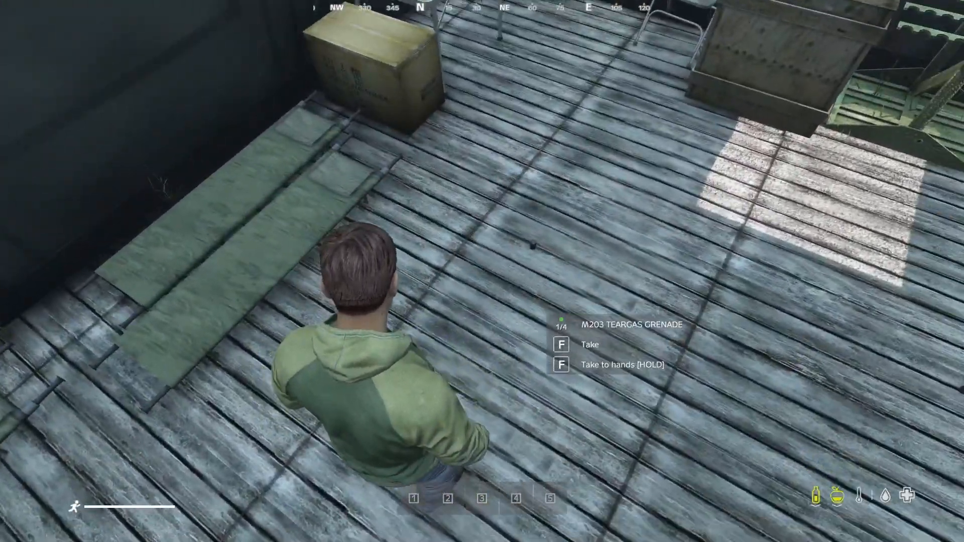
{"action": "mouse_move", "coordinate": [481, 271]}
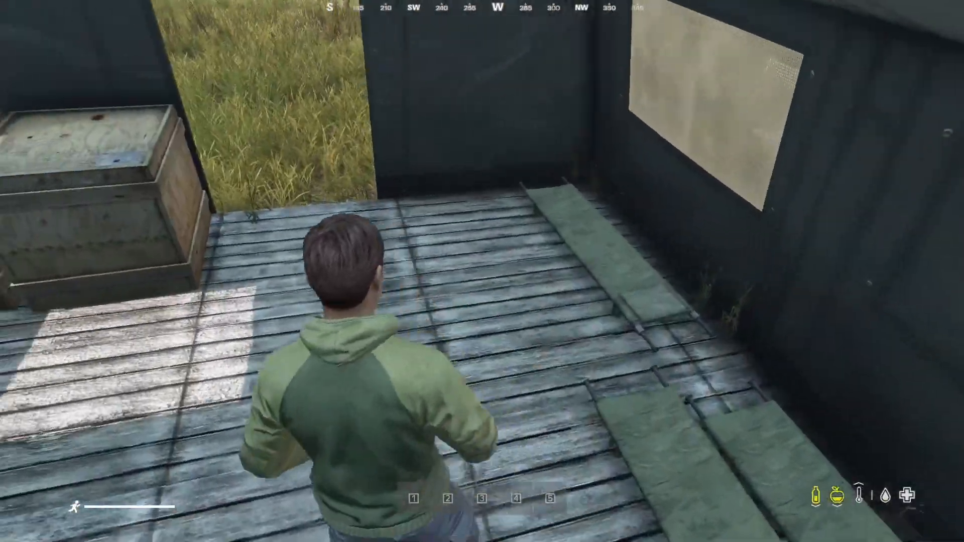
{"action": "key", "text": "Tab"}
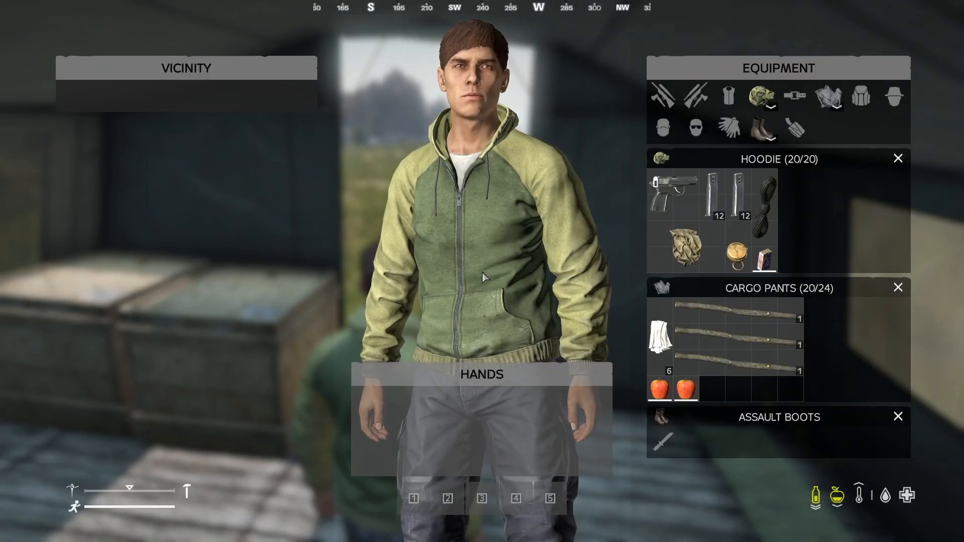